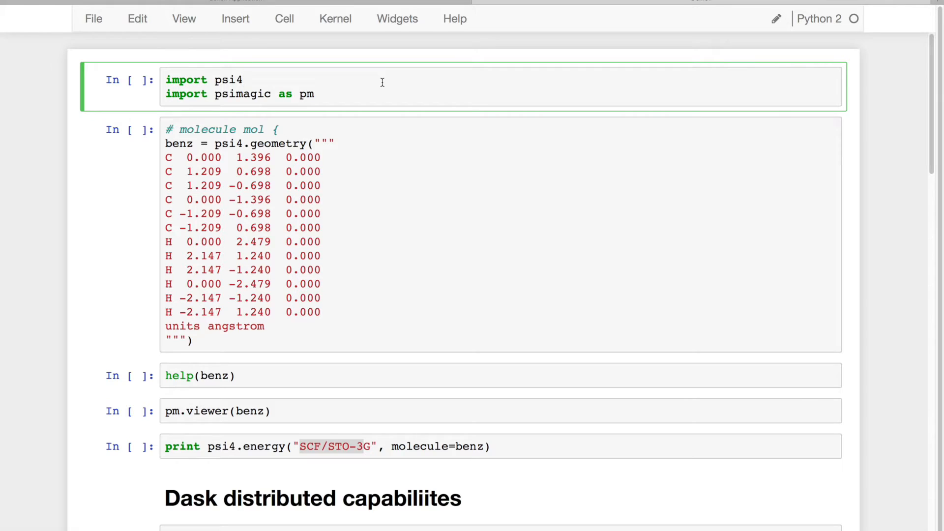
Save the notebook and run the psi4/psimagic import cell plus the benz geometry cell
click(245, 79)
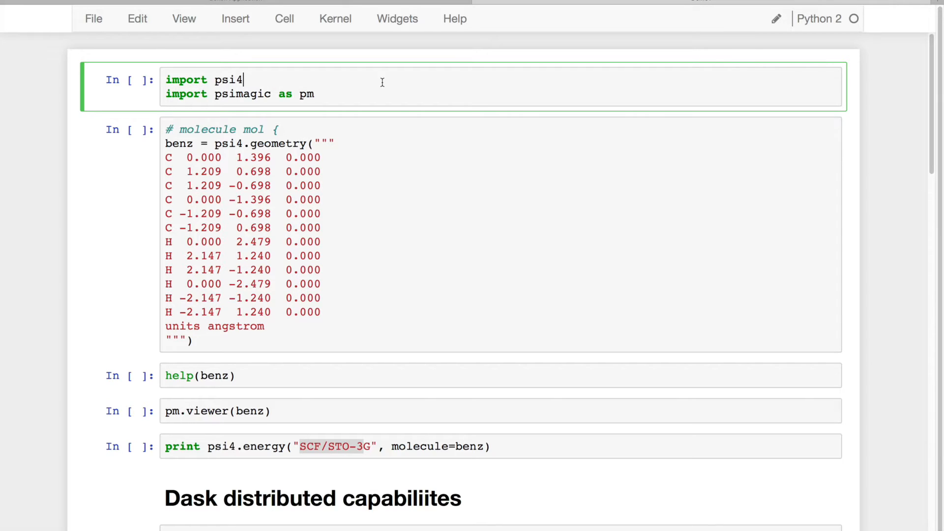
mouse_move(510, 193)
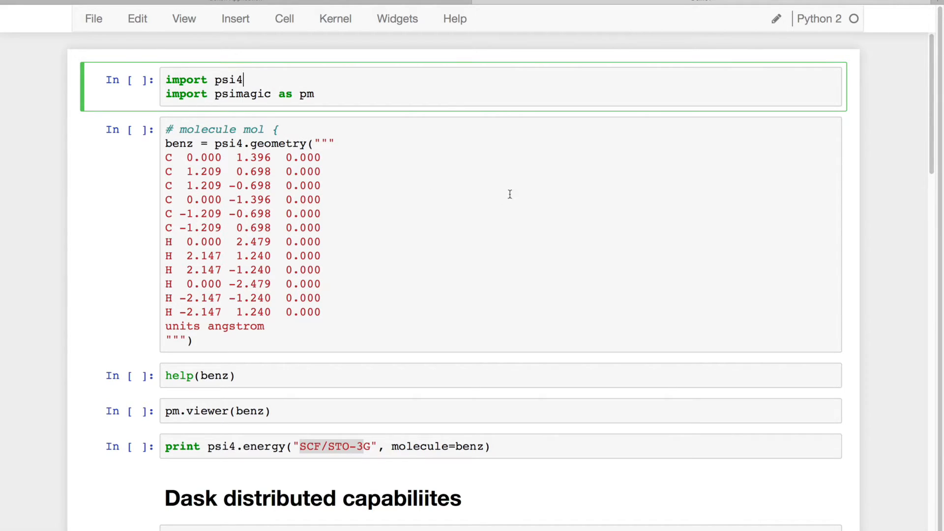
mouse_move(313, 58)
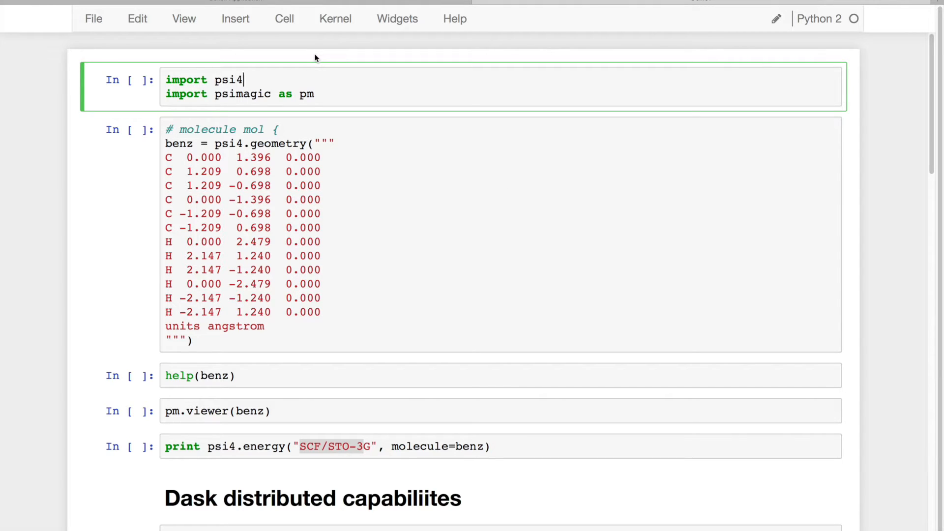
double_click(187, 79)
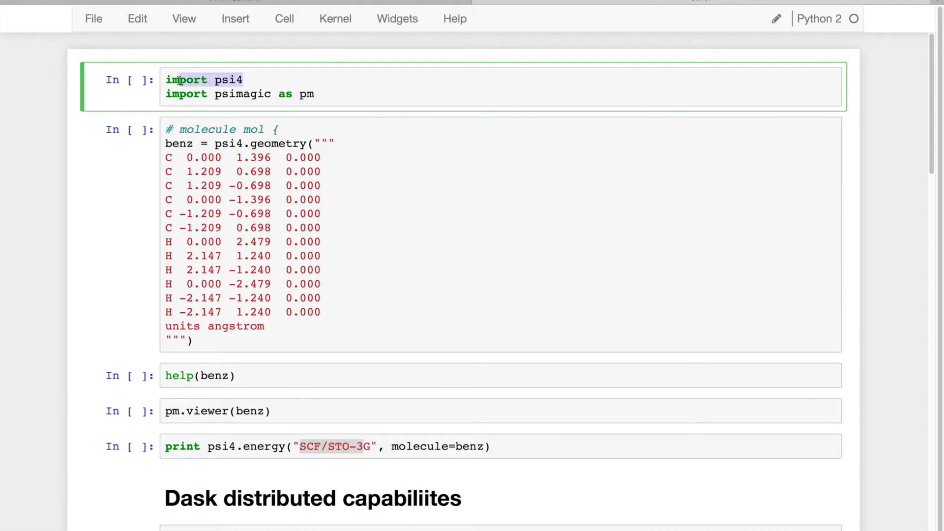
key(ctrl+s)
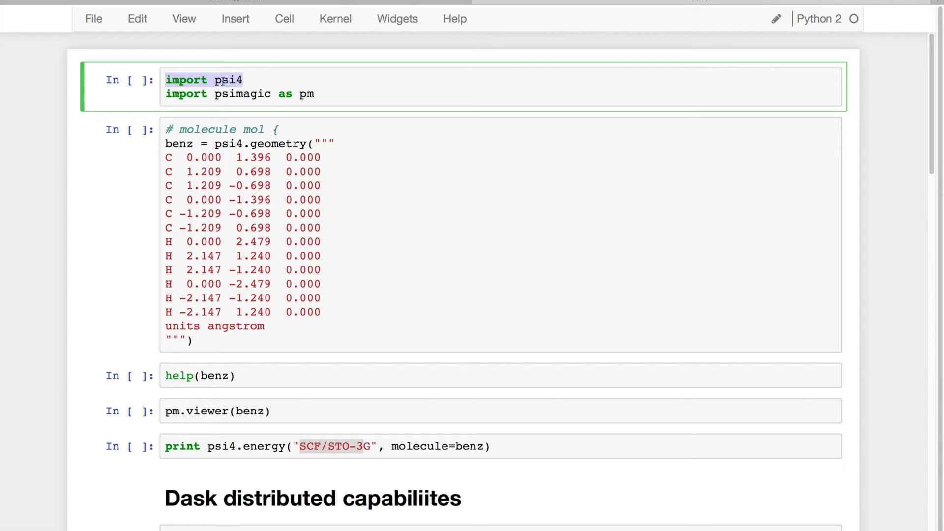
double_click(243, 94)
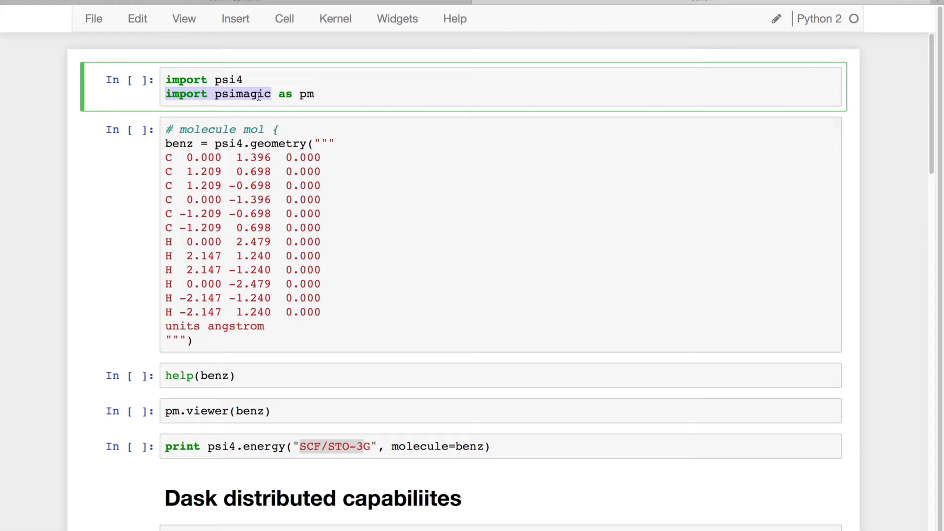
key(shift+enter)
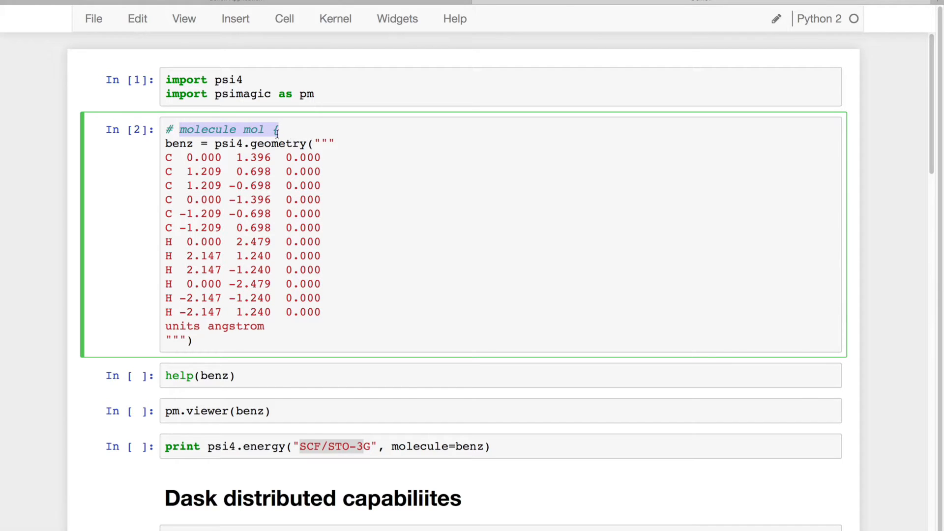
Scroll through the help(benz) Molecule documentation down to the 3D benzene viewer
scroll(down, 3)
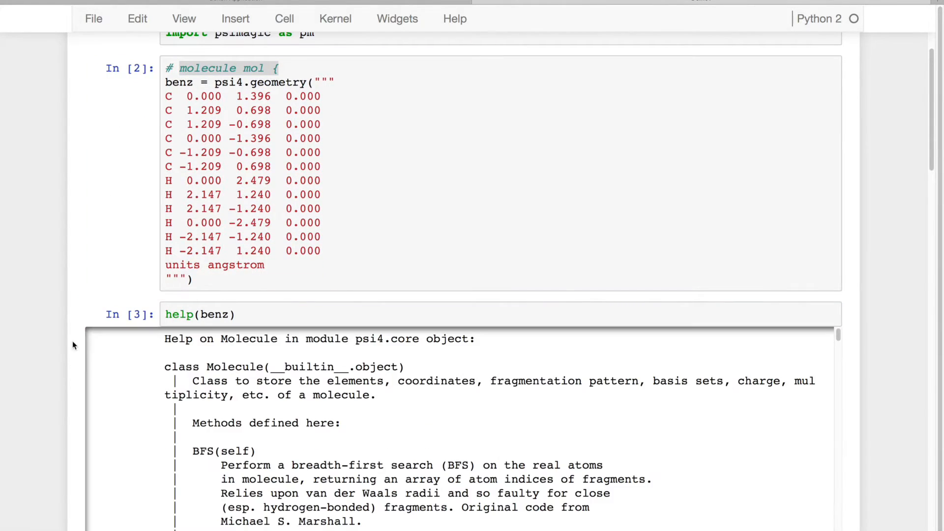
scroll(down, 3)
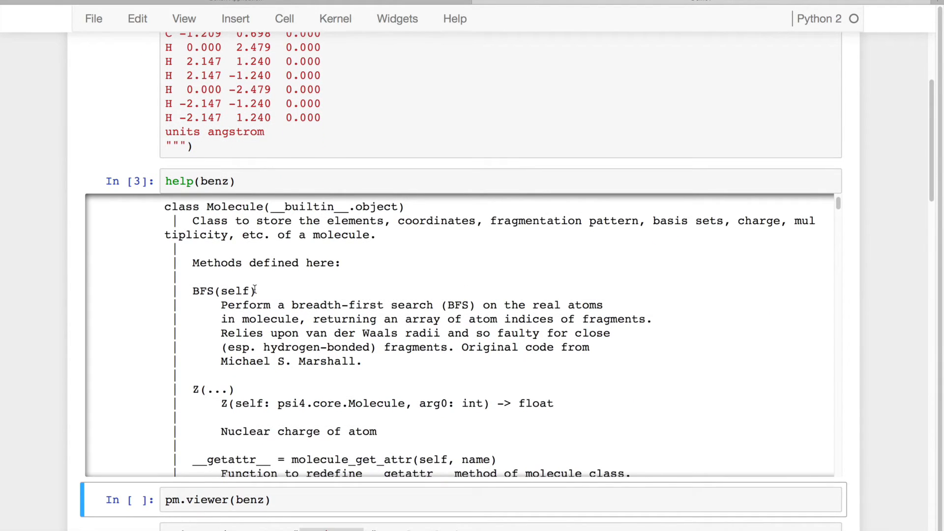
scroll(down, 3)
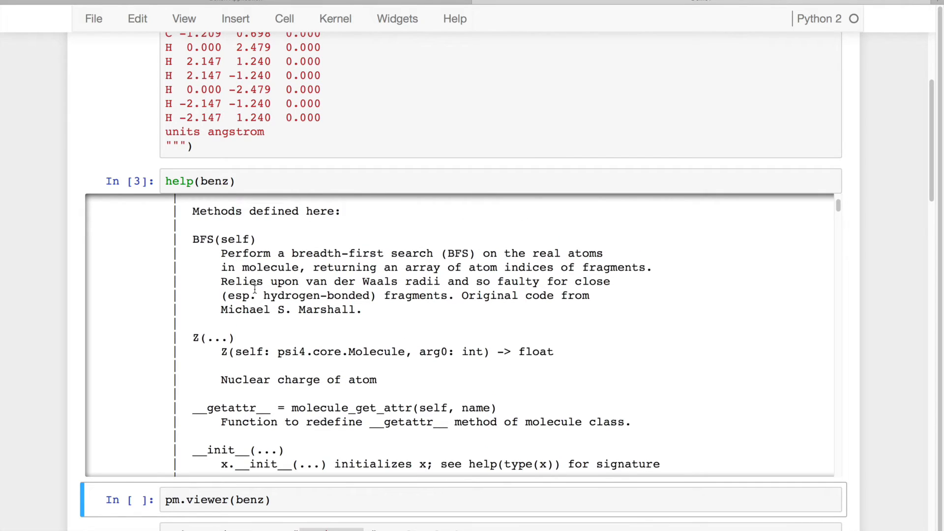
scroll(down, 3)
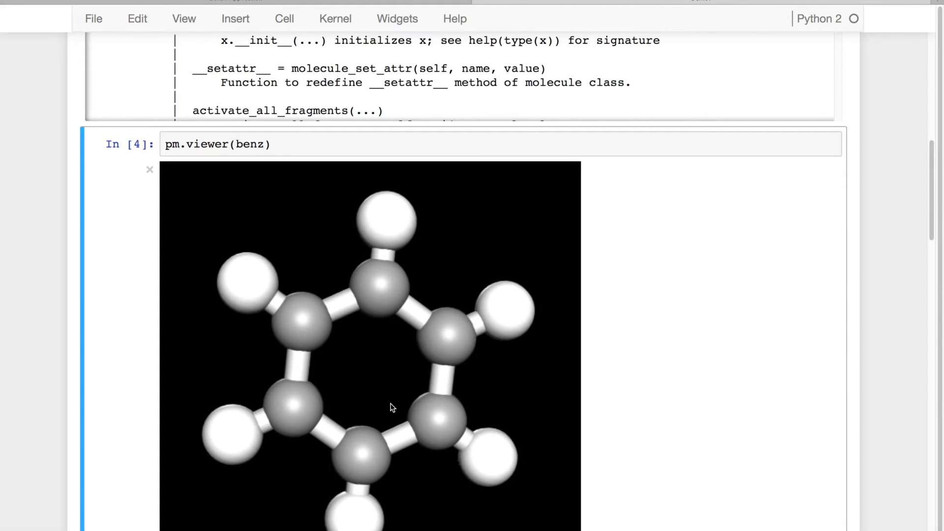
Rotate the benzene model, tilt it edge-on, and zoom out until the whole ring shows
drag(392, 408, 382, 443)
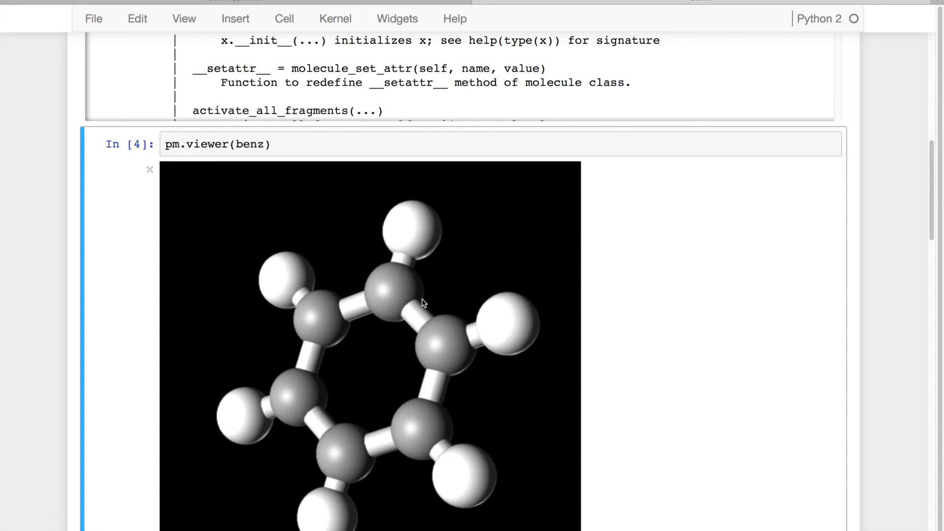
drag(422, 301, 395, 437)
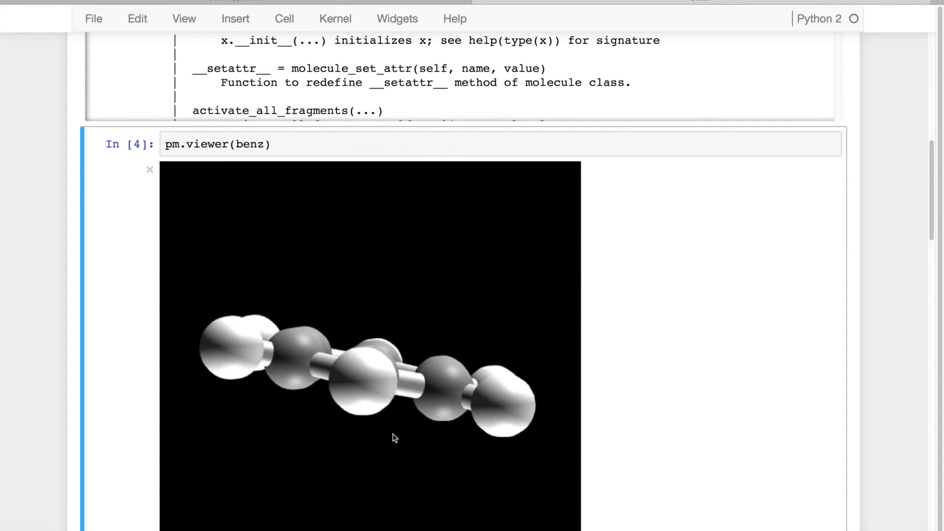
drag(392, 437, 403, 358)
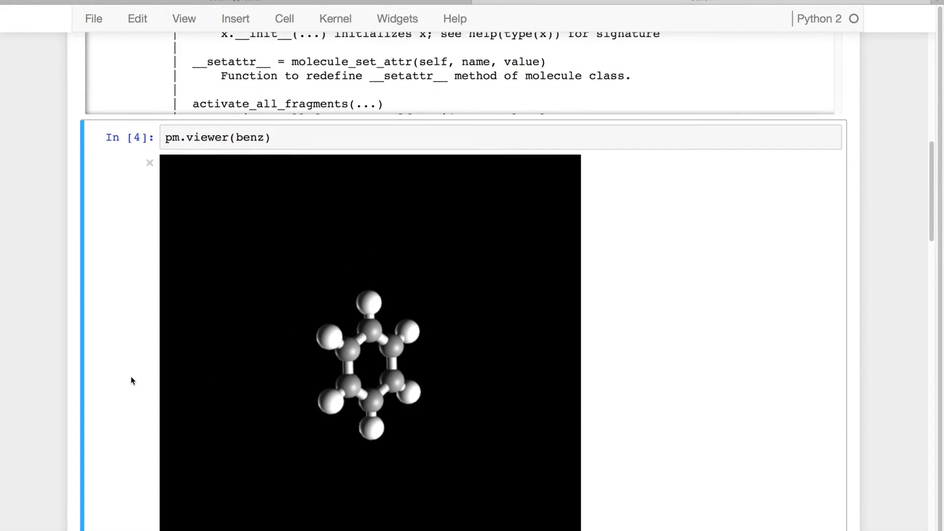
scroll(down, 3)
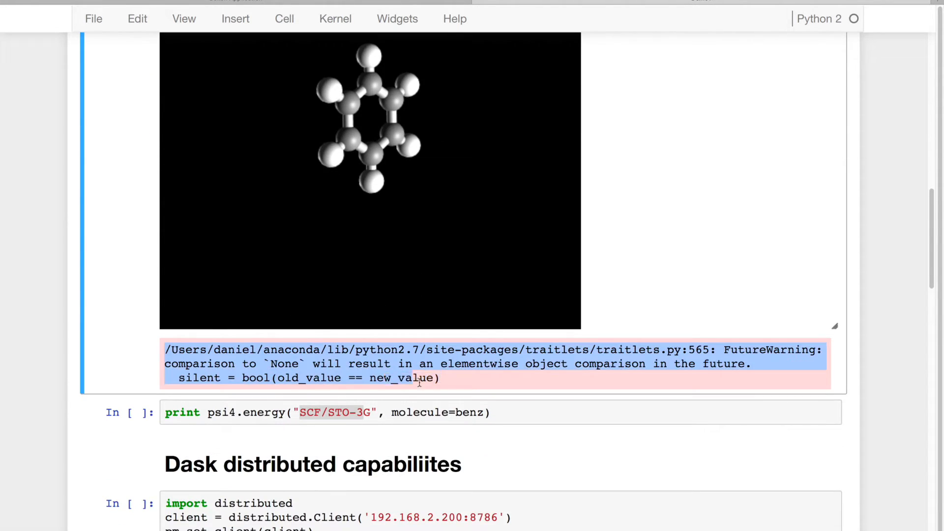
scroll(down, 3)
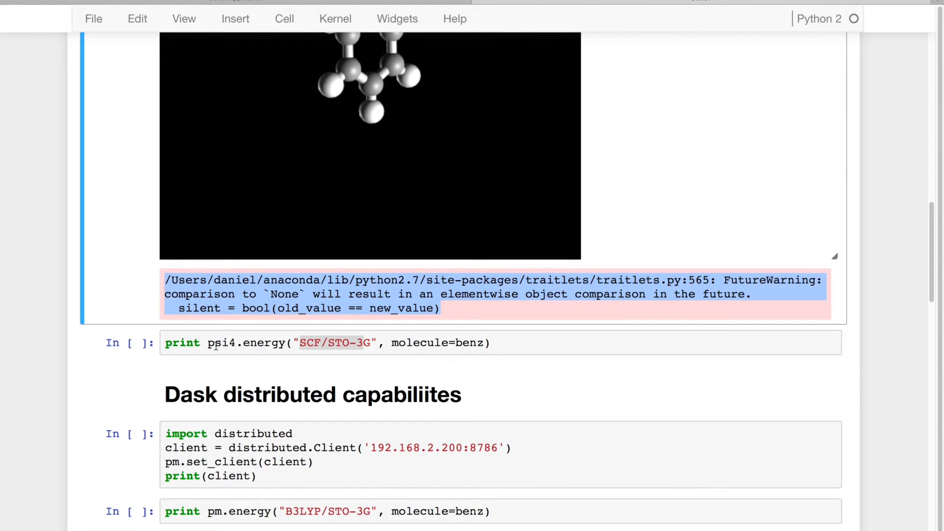
Compute benzene's SCF/STO-3G energy with psi4.energy, printing -227.891429947
click(249, 342)
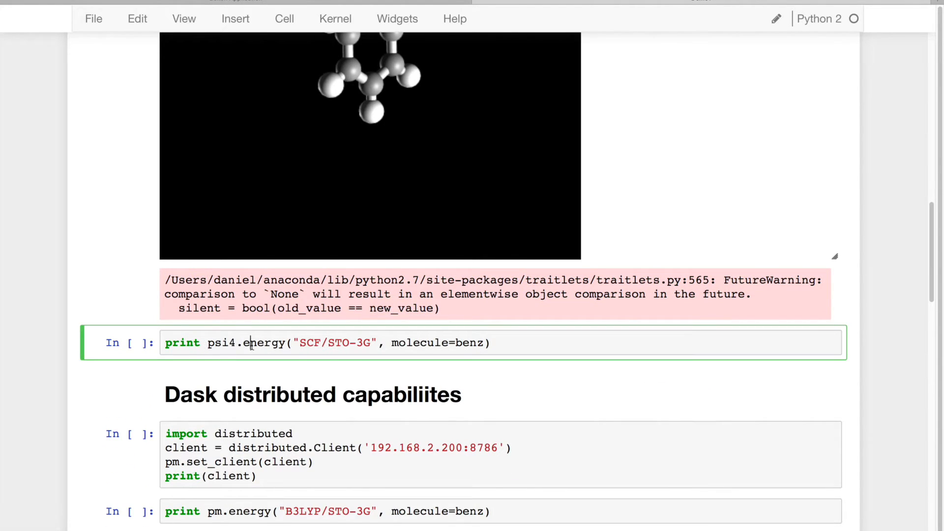
key(shift+enter)
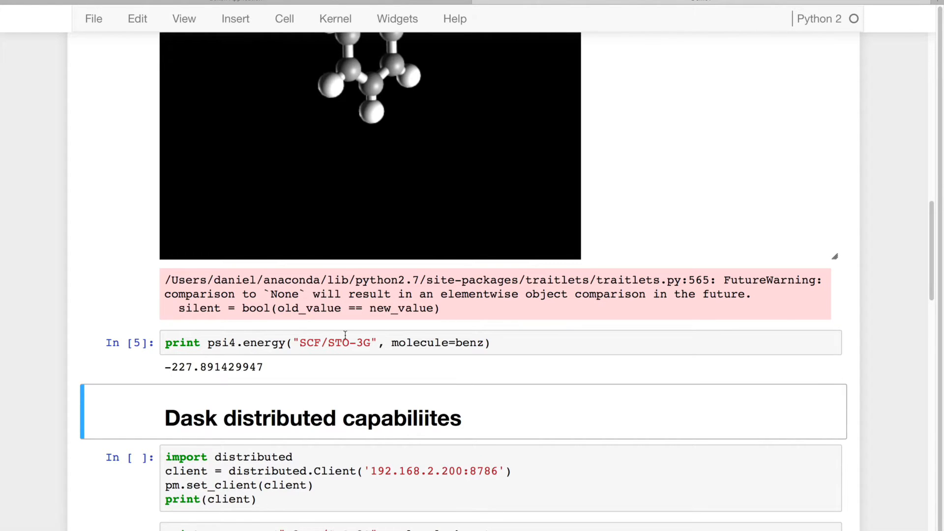
scroll(down, 3)
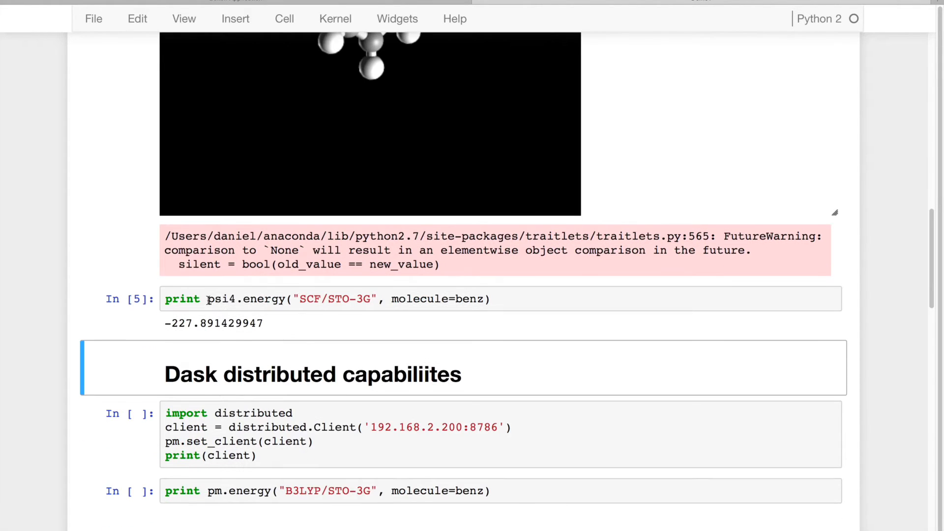
double_click(335, 299)
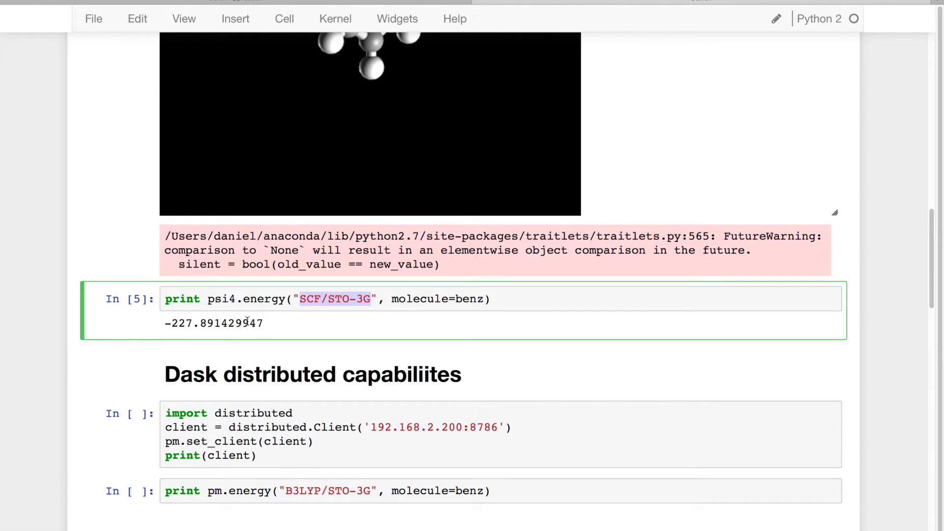
scroll(down, 3)
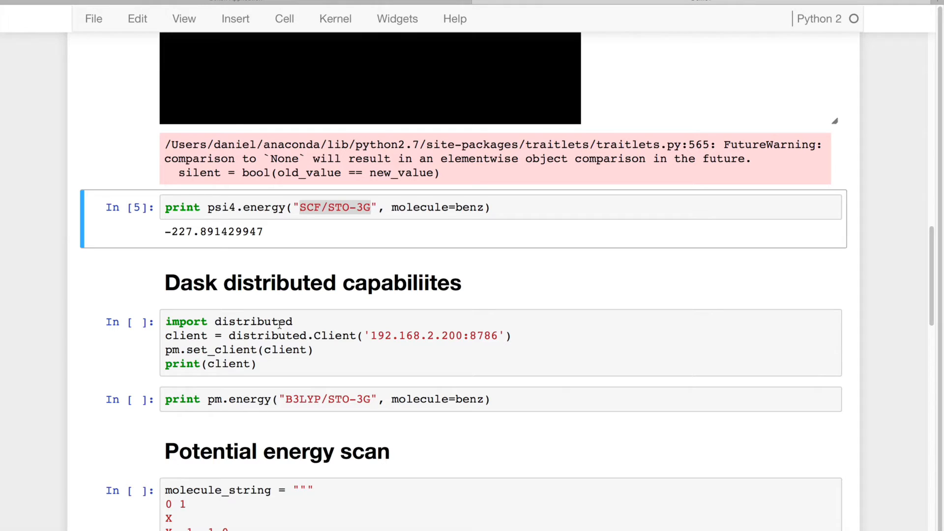
mouse_move(362, 345)
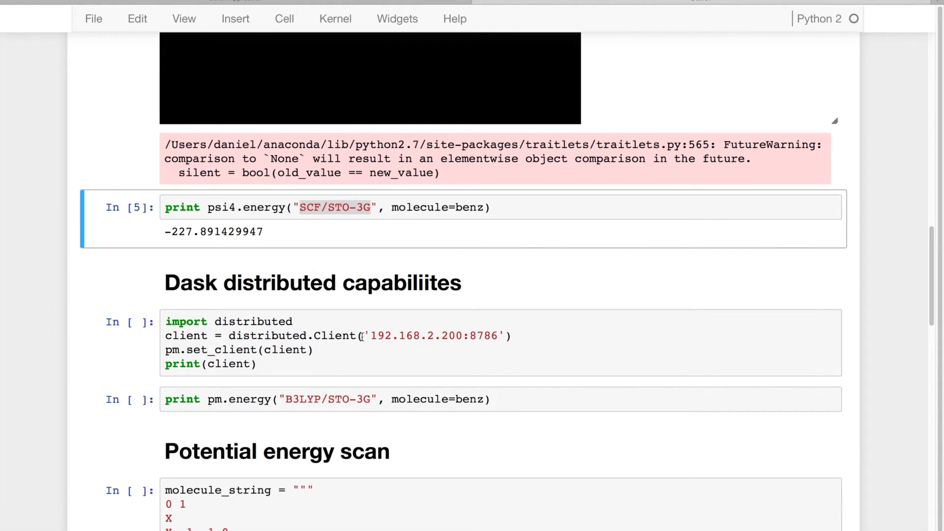
Connect the 12-process Dask client and compute benzene's B3LYP/STO-3G energy, -229.409332557
click(386, 352)
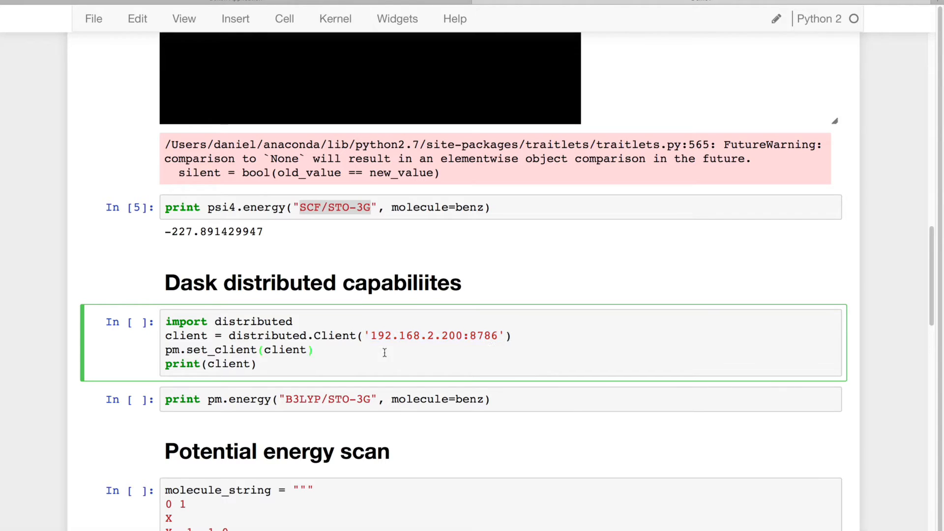
key(shift+enter)
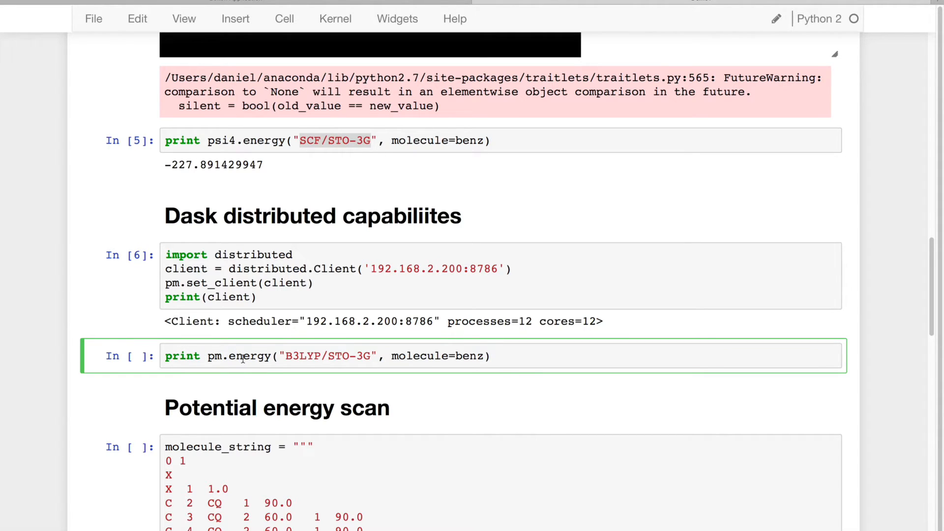
key(shift+enter)
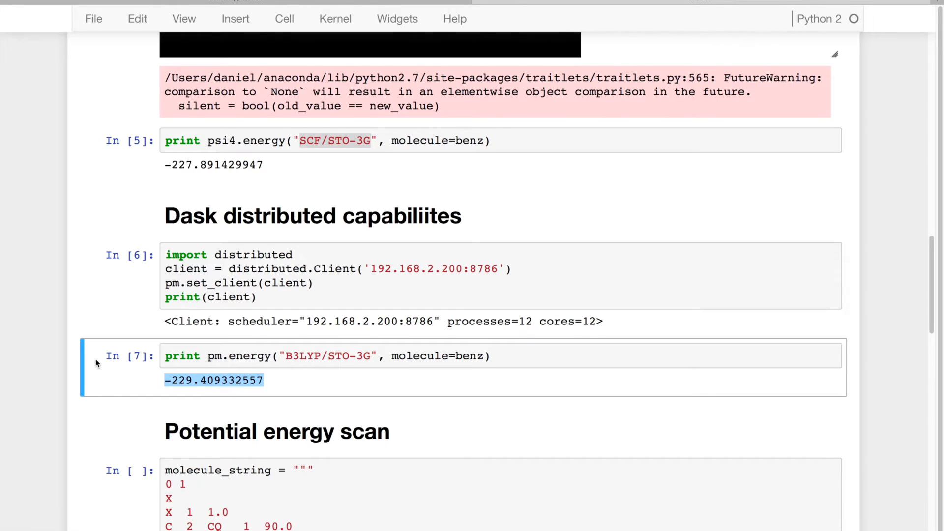
Edit the benzene–methane Z-matrix cell, highlighting the **D** distance placeholder set to 3.5
scroll(down, 3)
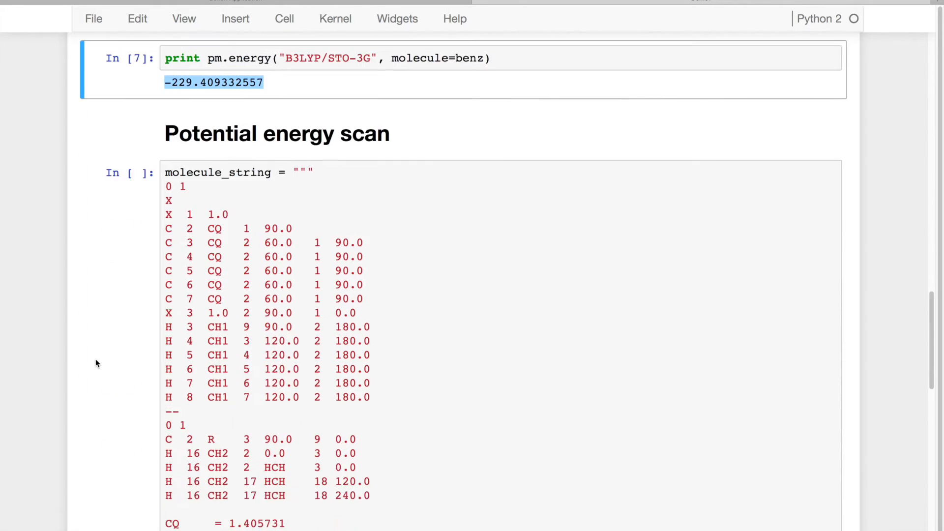
scroll(down, 3)
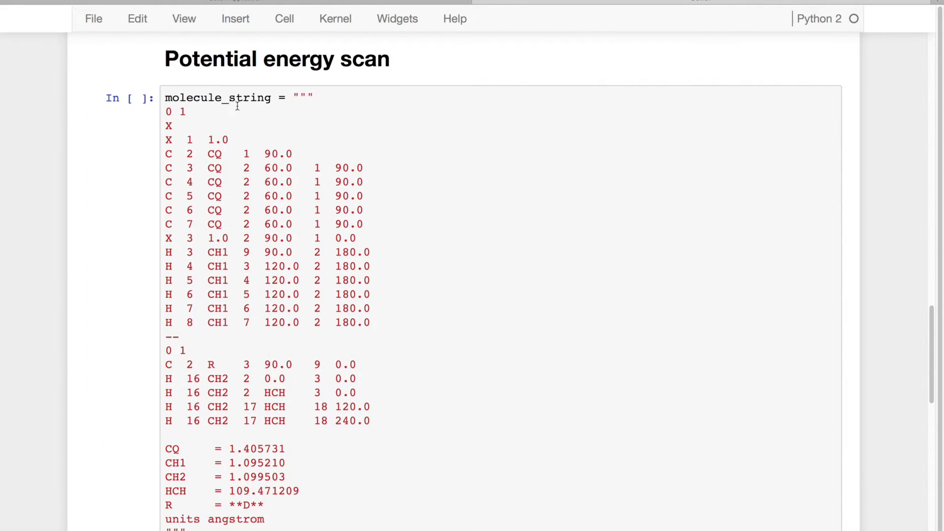
scroll(down, 3)
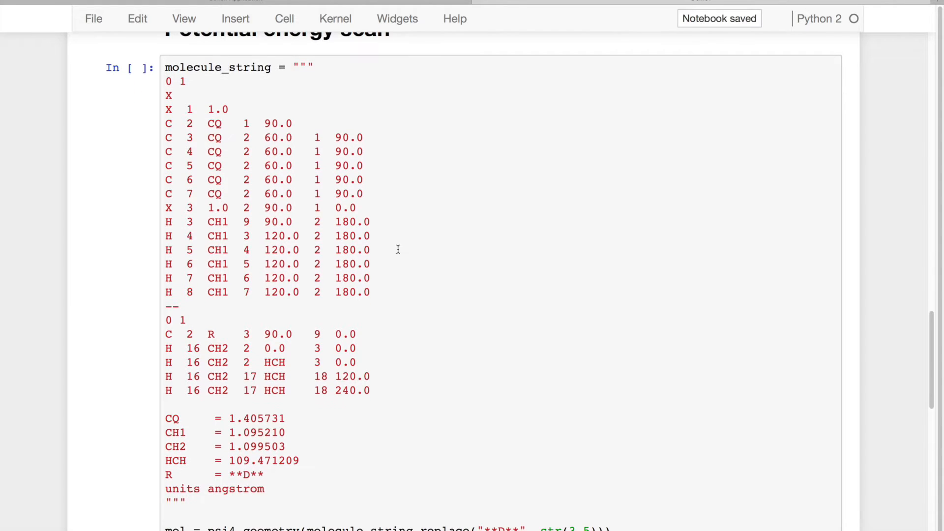
click(397, 365)
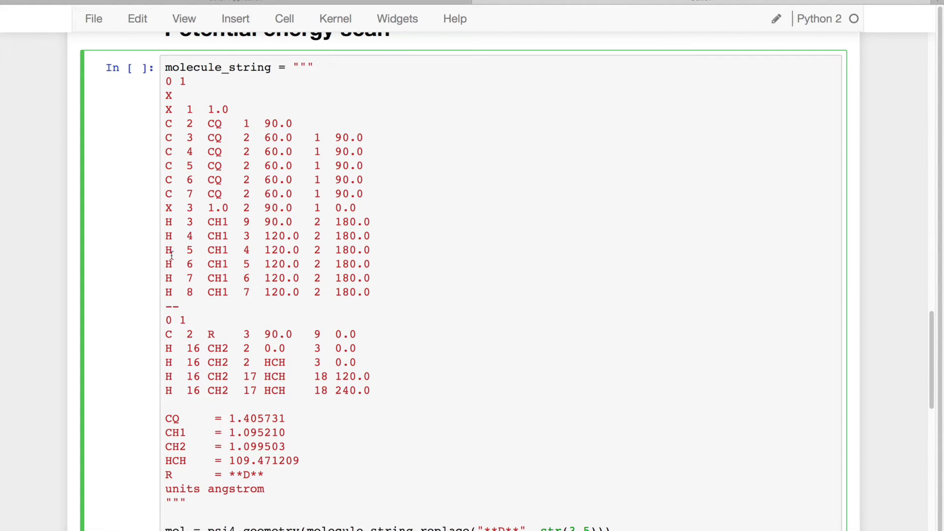
scroll(down, 3)
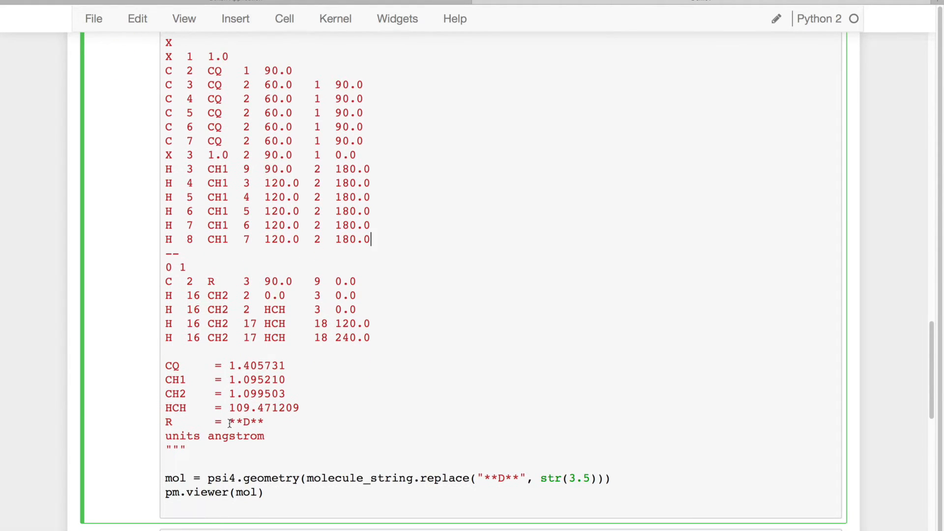
double_click(245, 422)
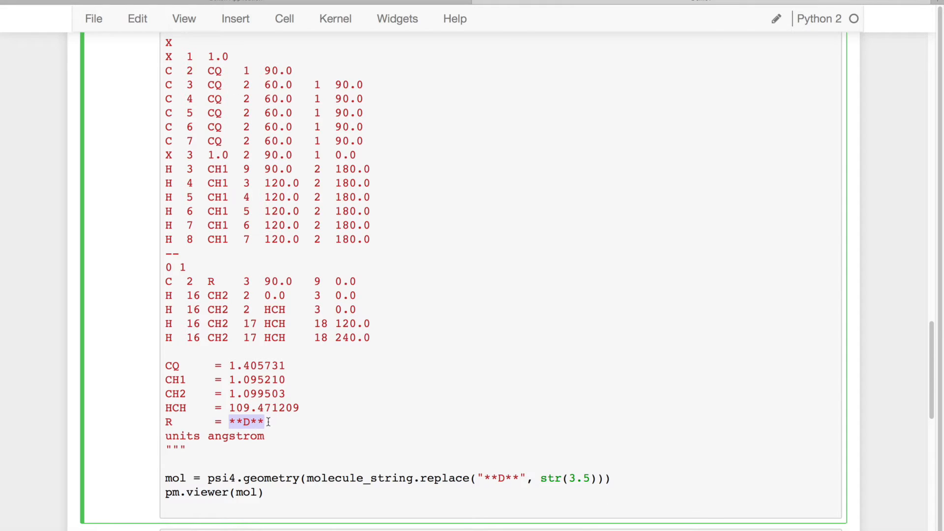
scroll(down, 3)
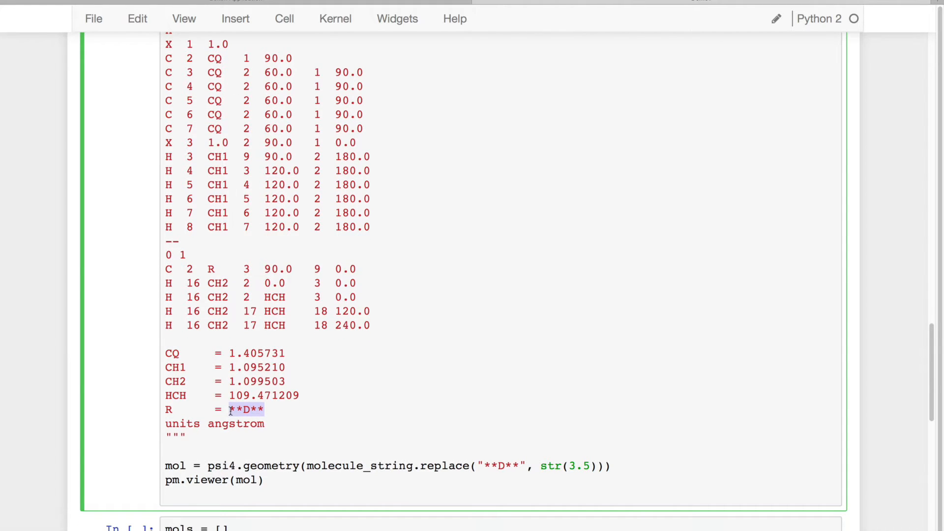
scroll(down, 3)
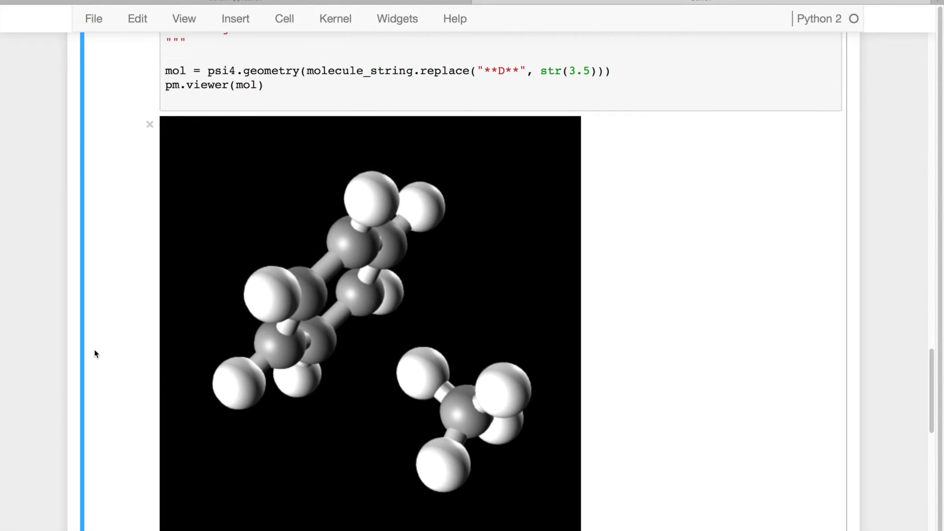
scroll(down, 3)
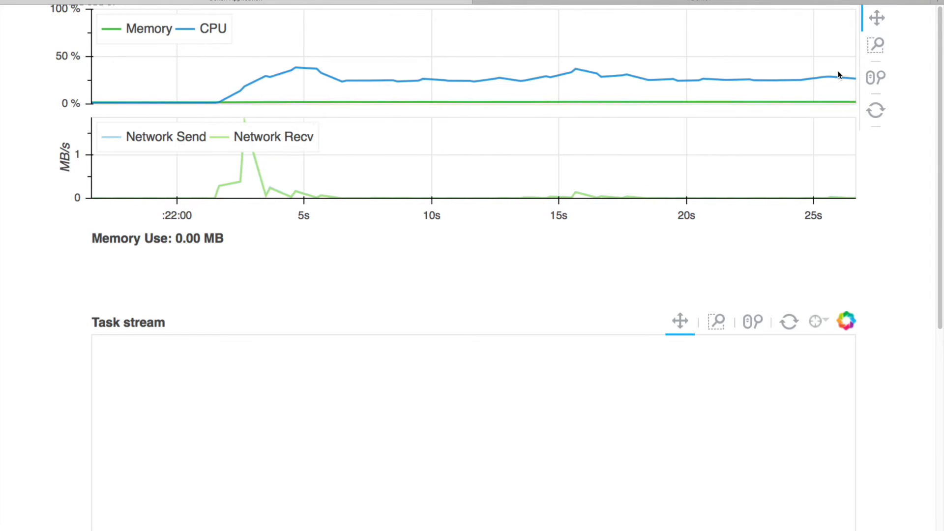
Scroll to the pending first energy future and the energies-gathering cell
scroll(down, 3)
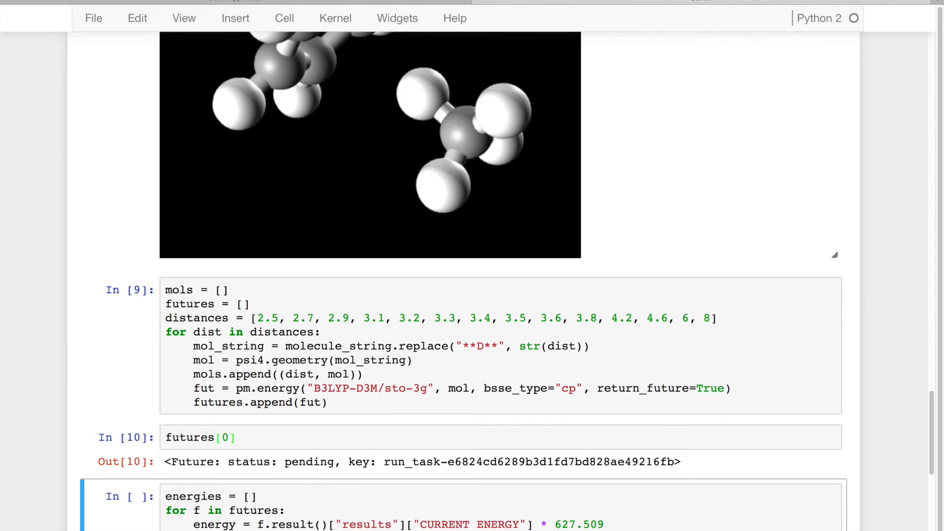
Confirm futures[0] is finished and change it to futures[0].result() to show the result dict
double_click(309, 462)
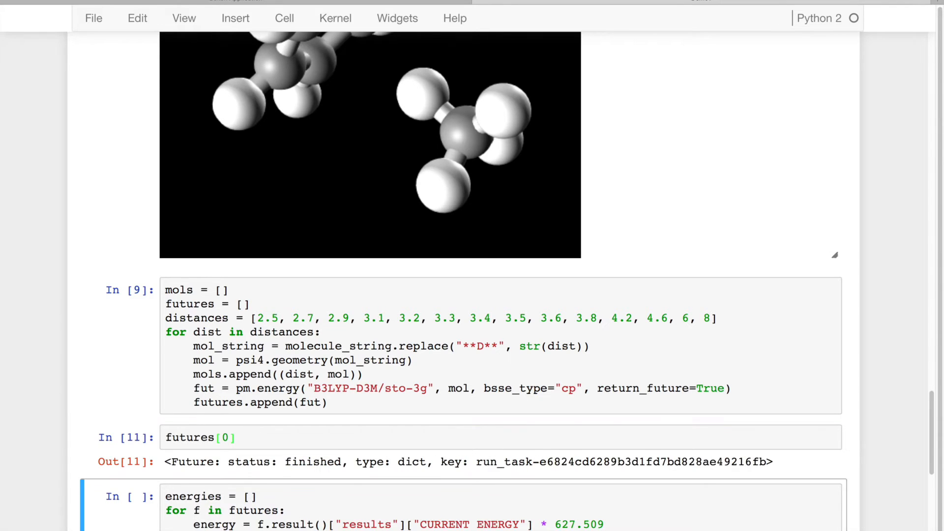
double_click(313, 462)
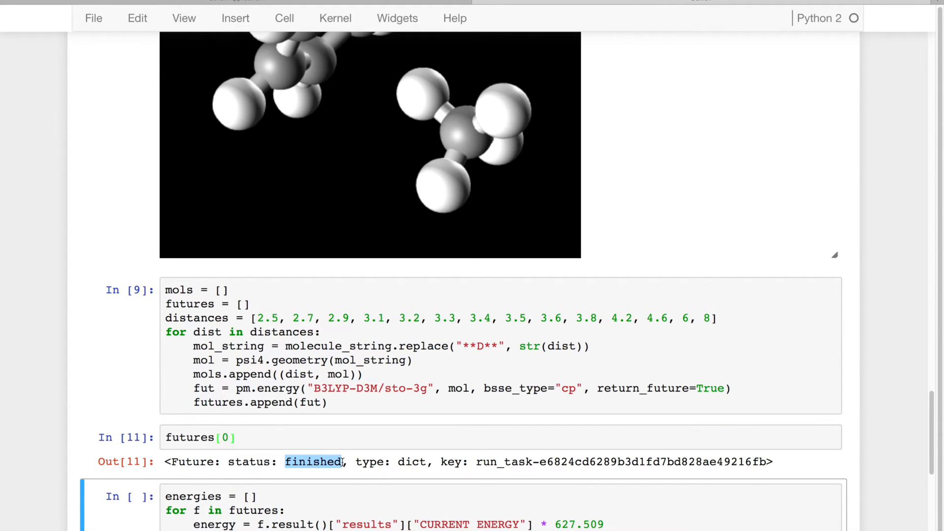
text(.)
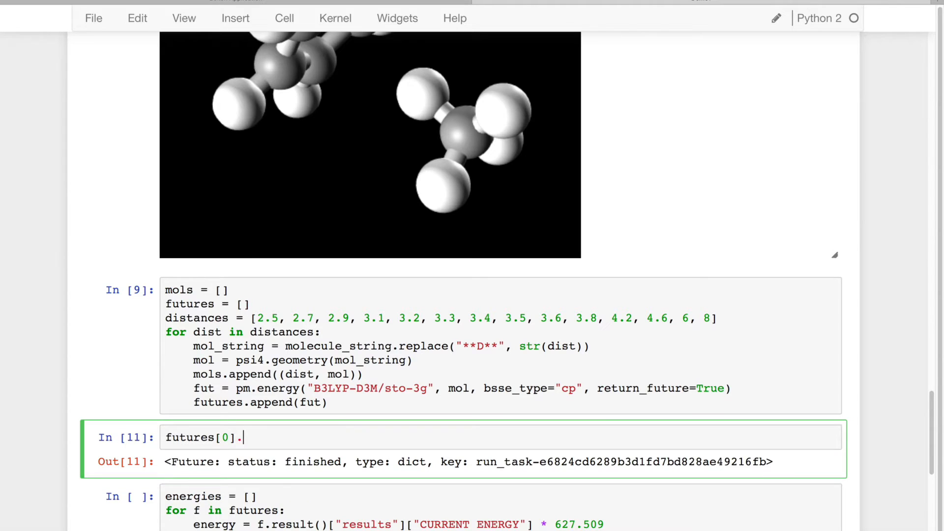
text(result())
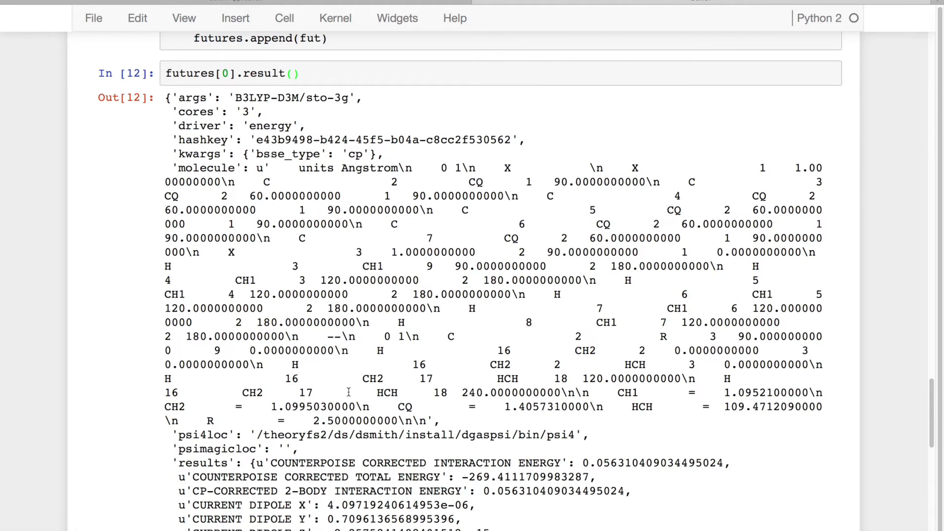
Browse the first job's result dictionary, noting TWO-ELECTRON ENERGY and CURRENT DIPOLE X
scroll(down, 3)
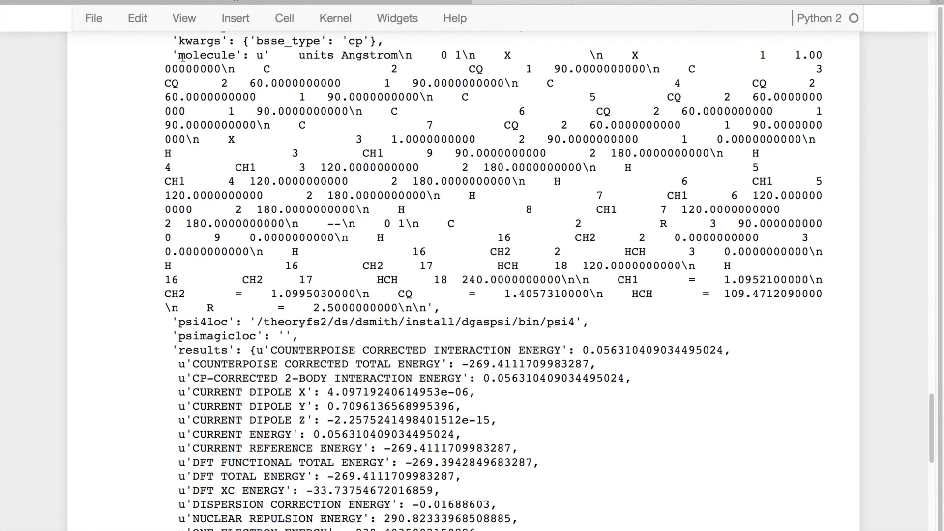
scroll(down, 3)
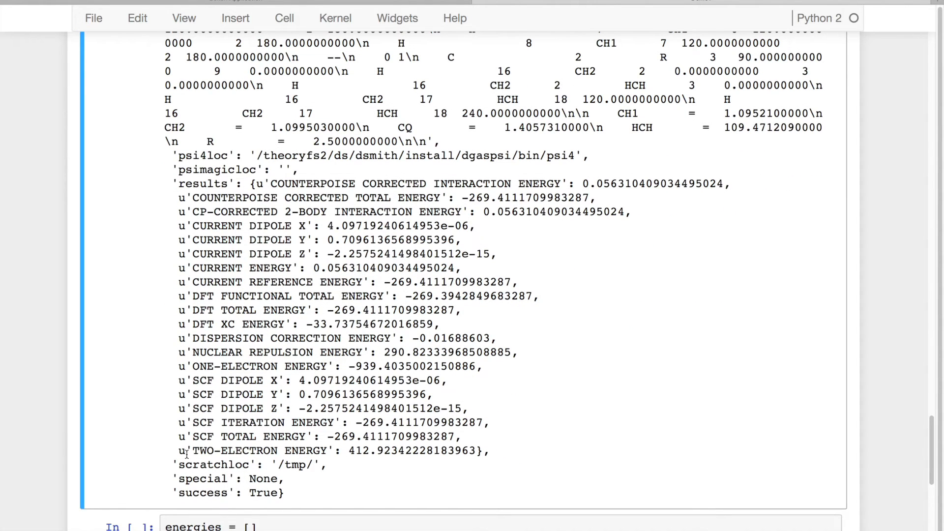
double_click(259, 450)
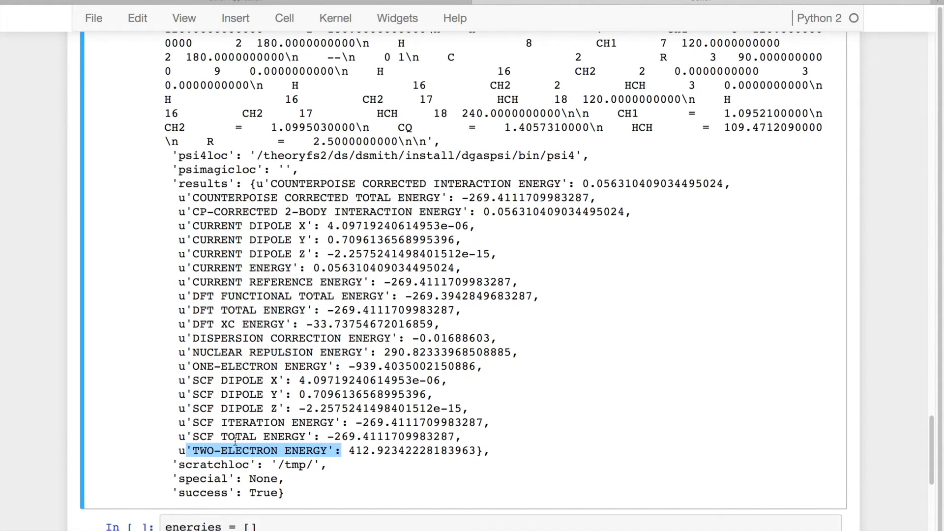
double_click(229, 422)
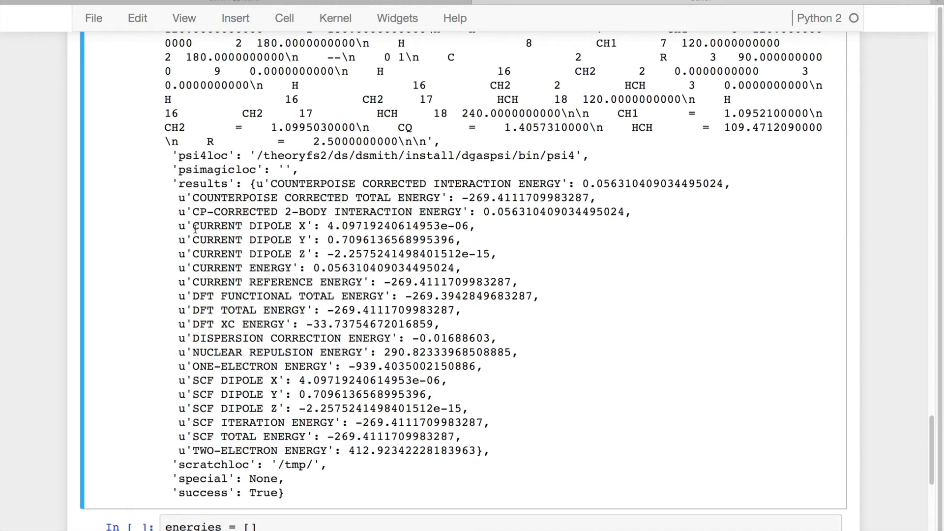
double_click(223, 226)
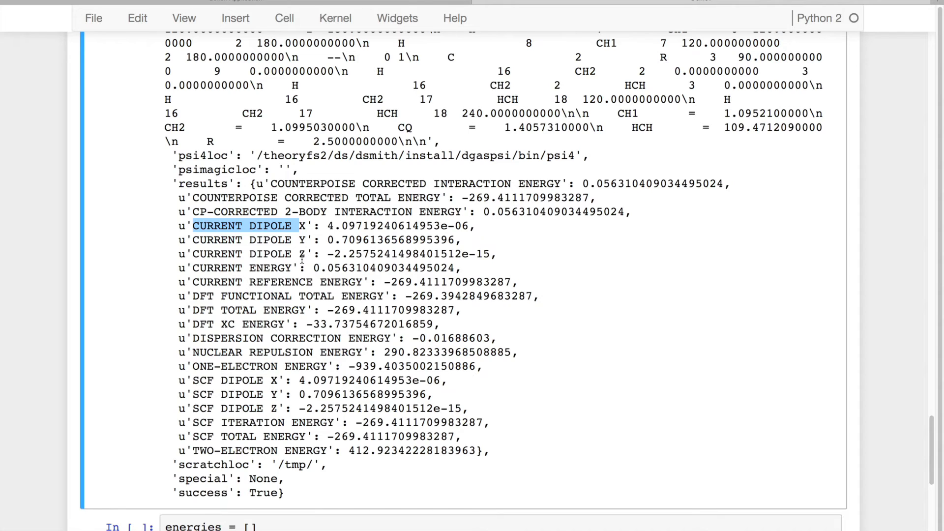
mouse_move(311, 376)
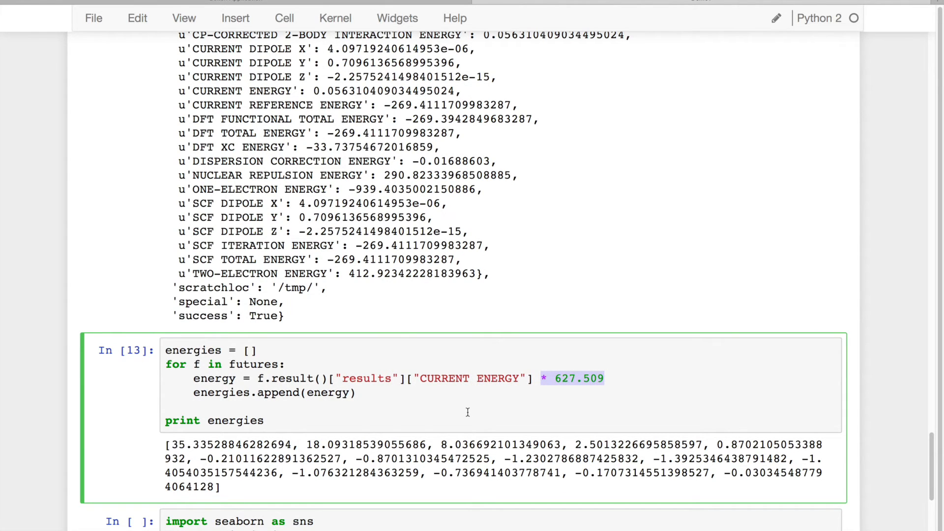
View the tsplot of scan energies vs distance dipping to about -1.4 near 3.7
scroll(down, 3)
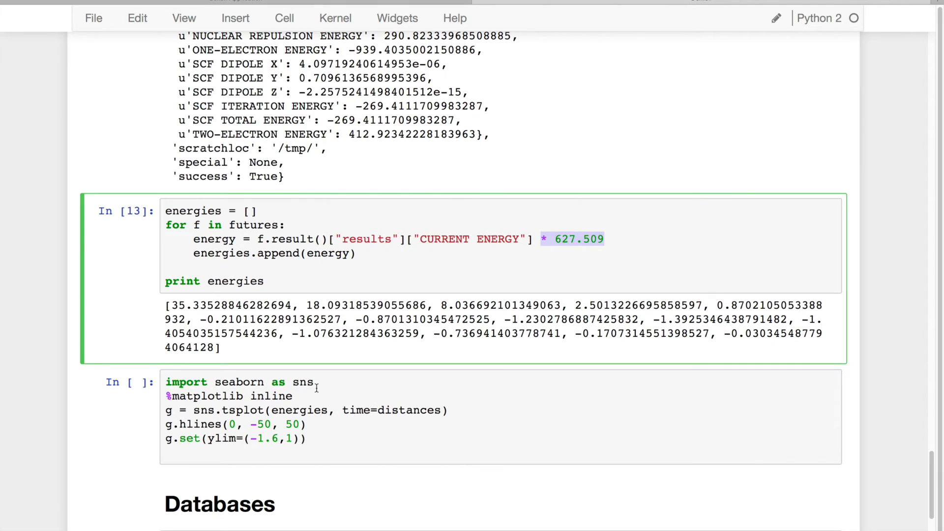
double_click(239, 382)
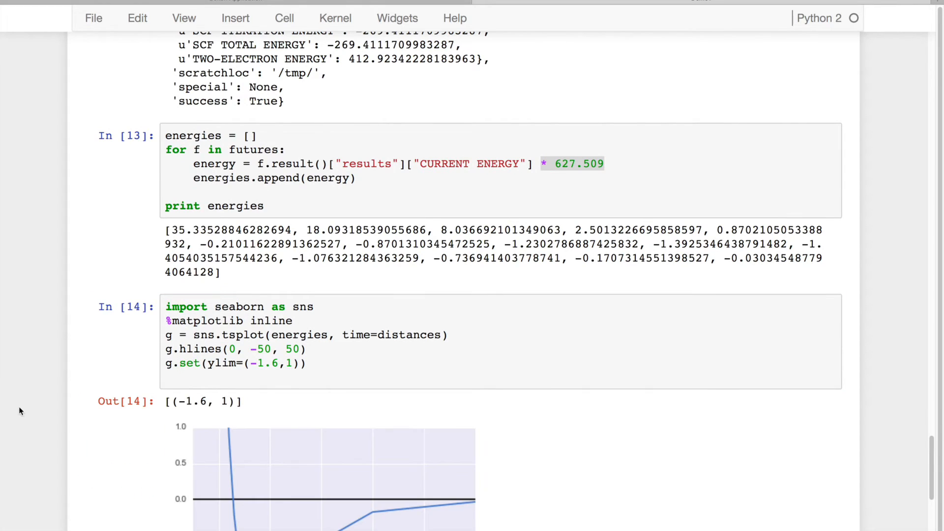
scroll(down, 3)
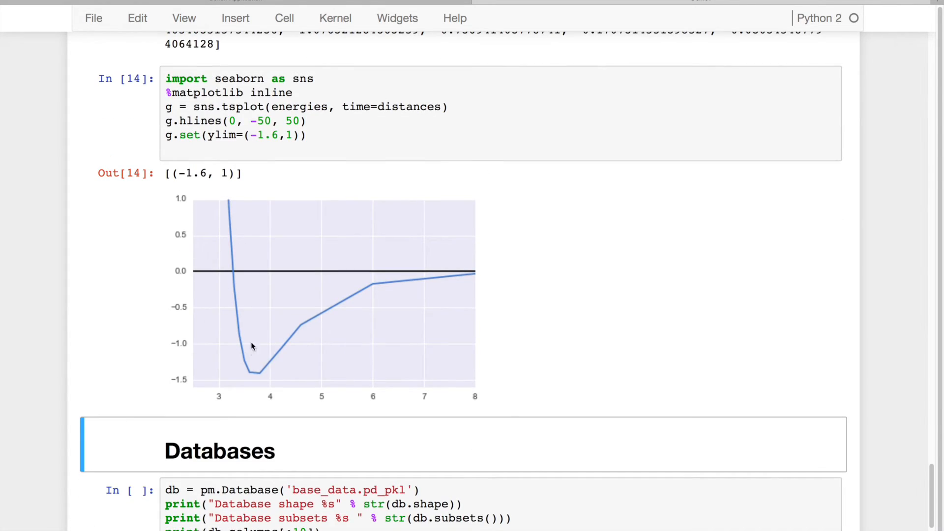
mouse_move(507, 295)
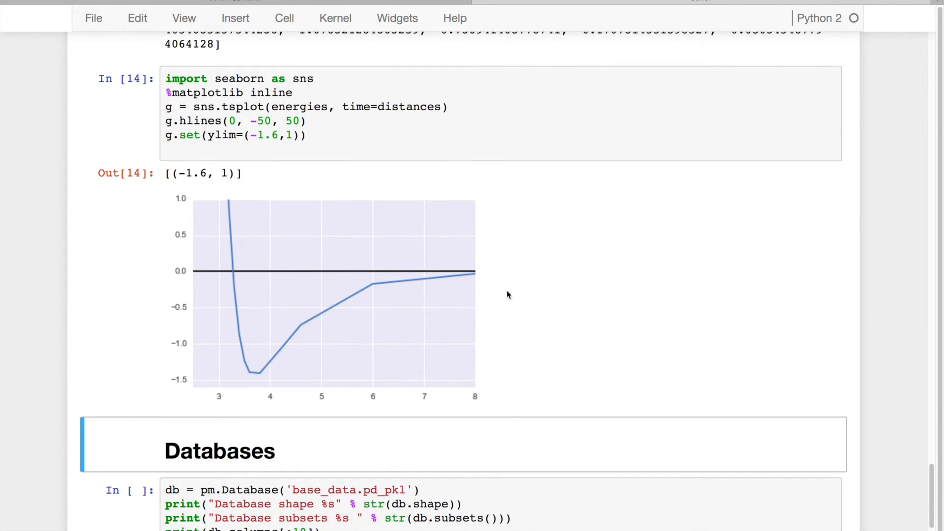
scroll(down, 3)
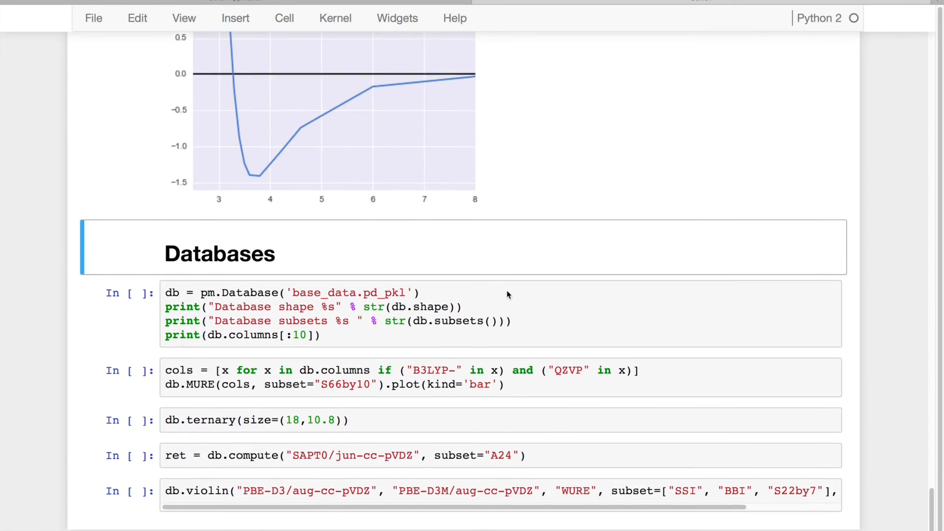
scroll(down, 3)
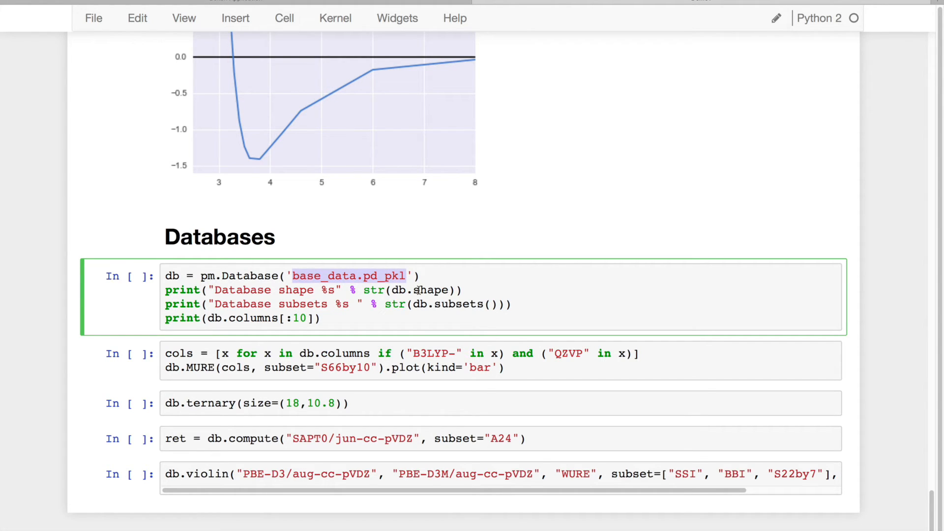
key(shift+enter)
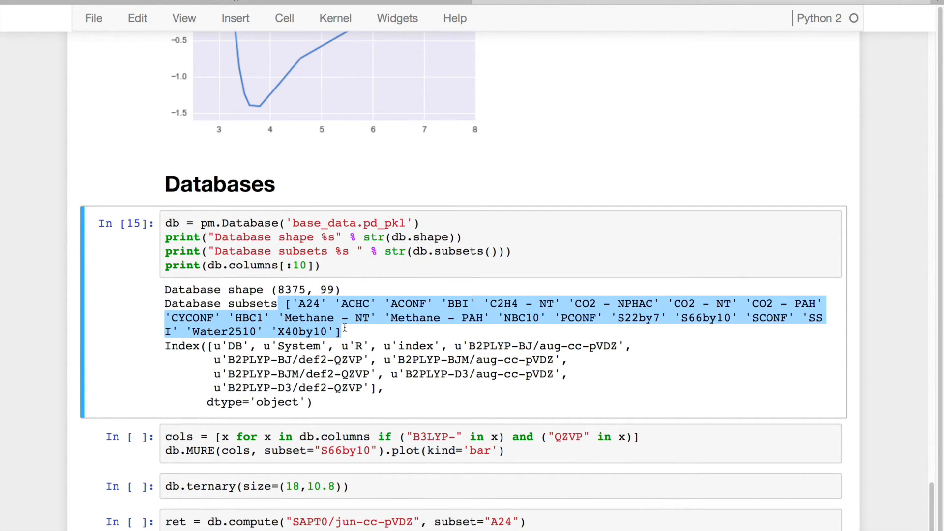
double_click(309, 304)
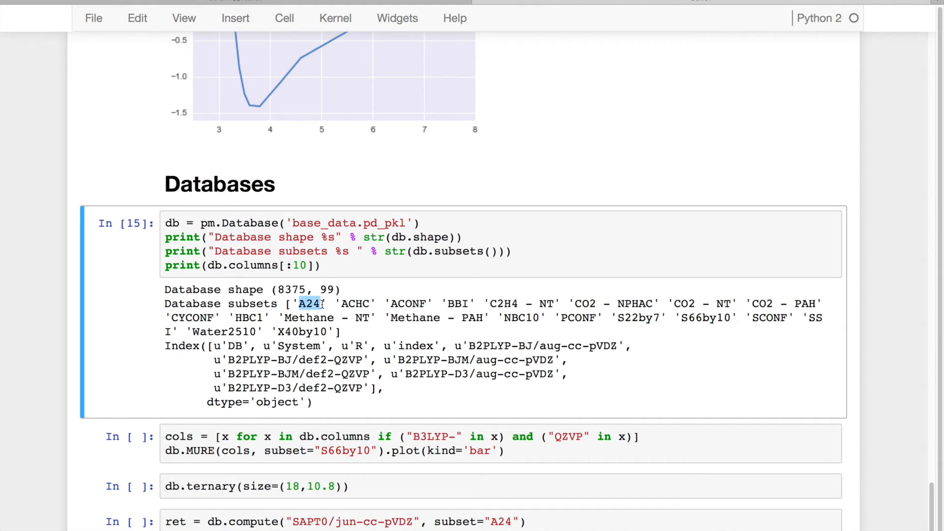
mouse_move(644, 324)
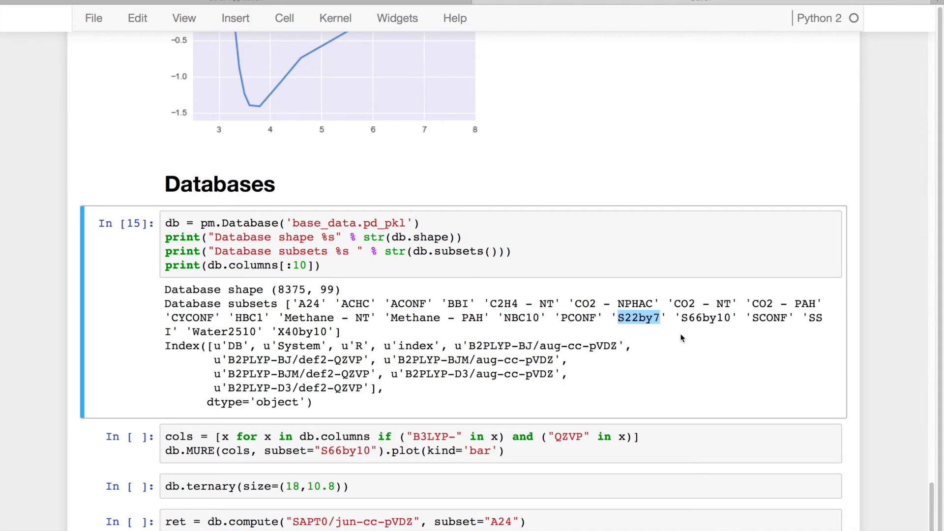
mouse_move(688, 344)
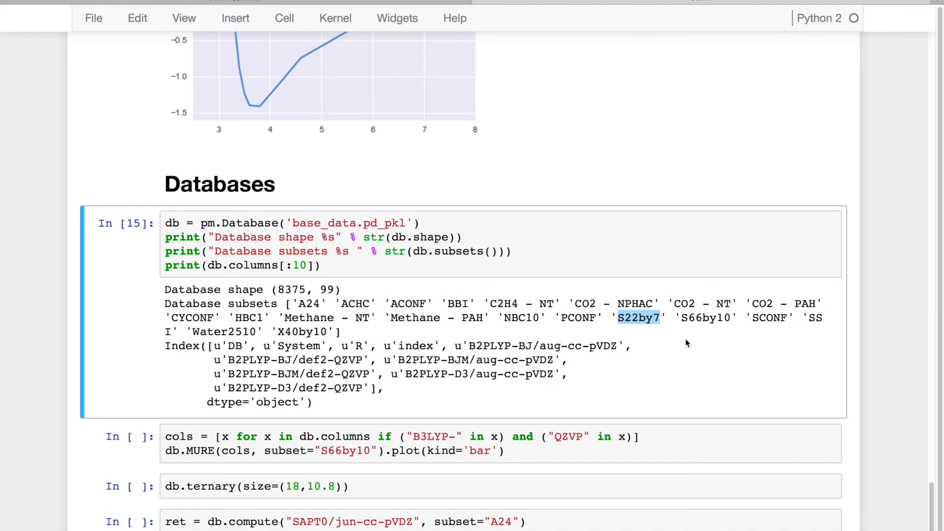
scroll(down, 3)
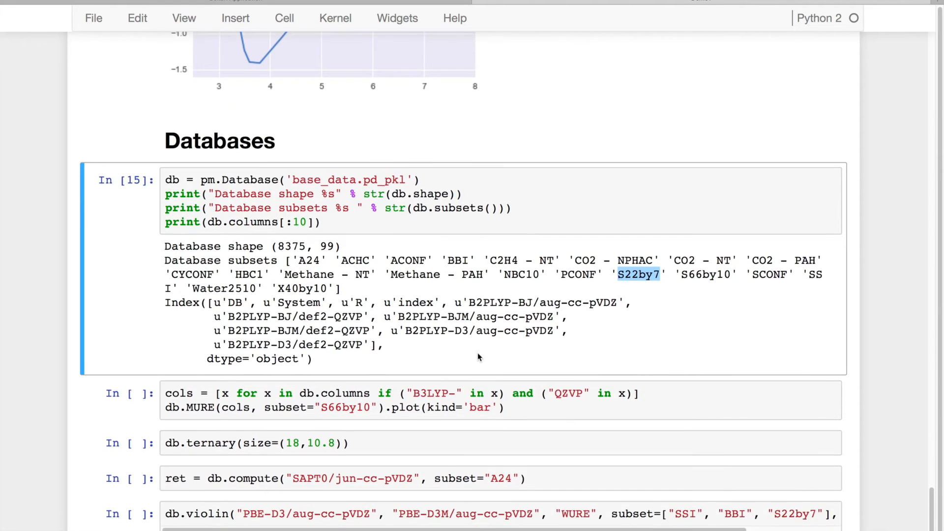
double_click(278, 315)
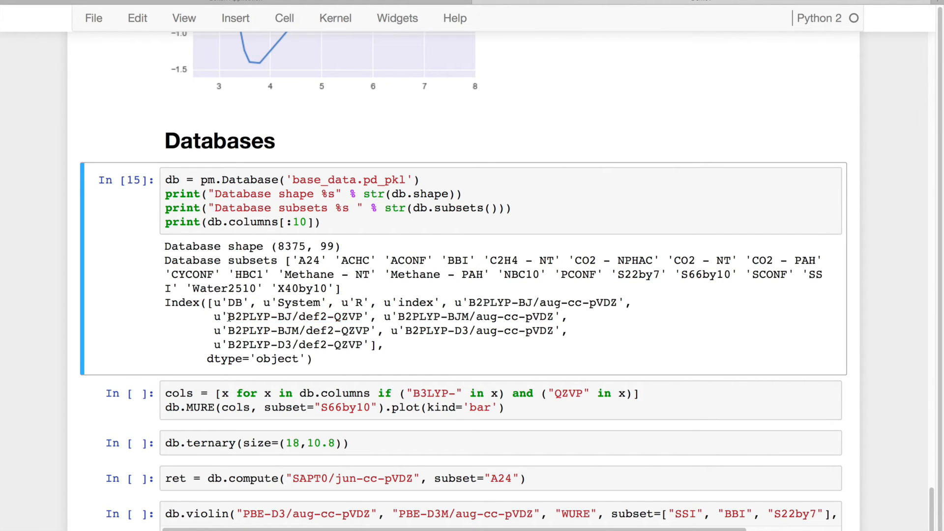
double_click(249, 316)
text(db.MUE(cols)
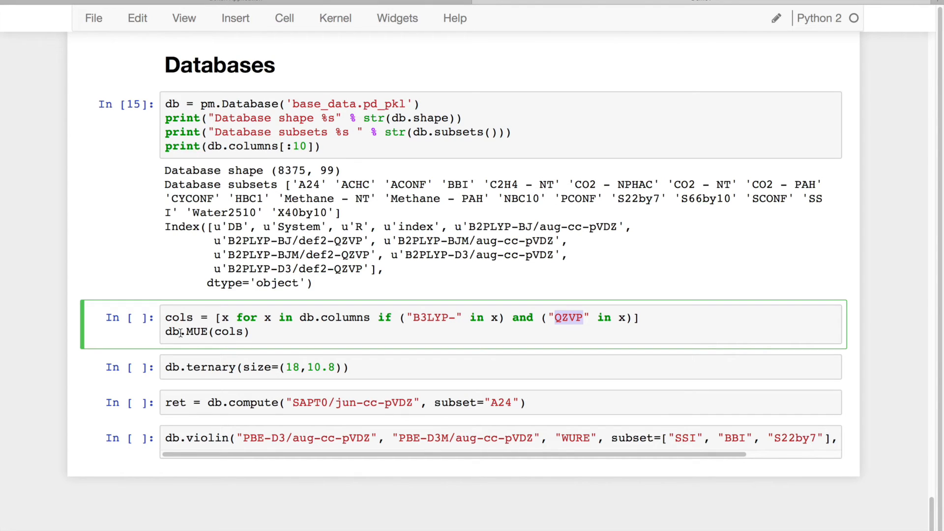
Run db.MURE(cols, subset="S66by10").plot(kind='bar') to chart B3LYP QZVP errors
click(268, 331)
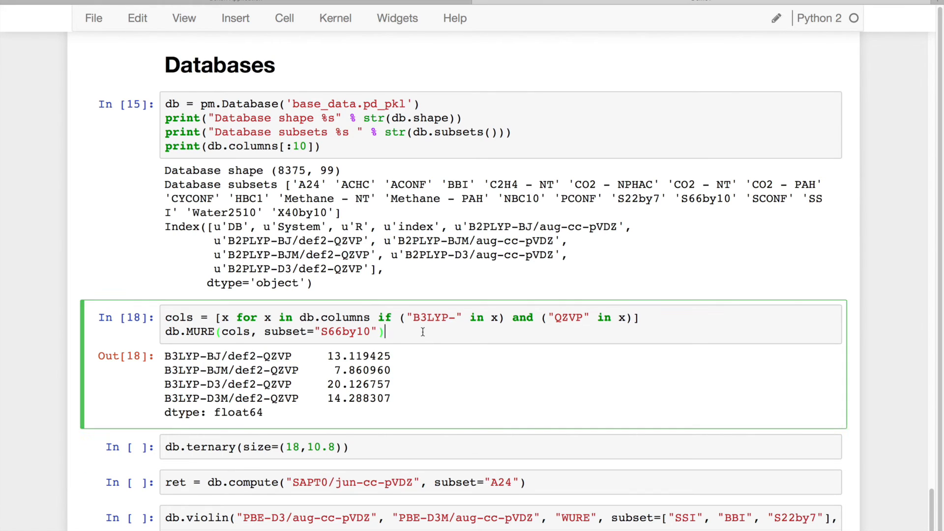
text(.plot())
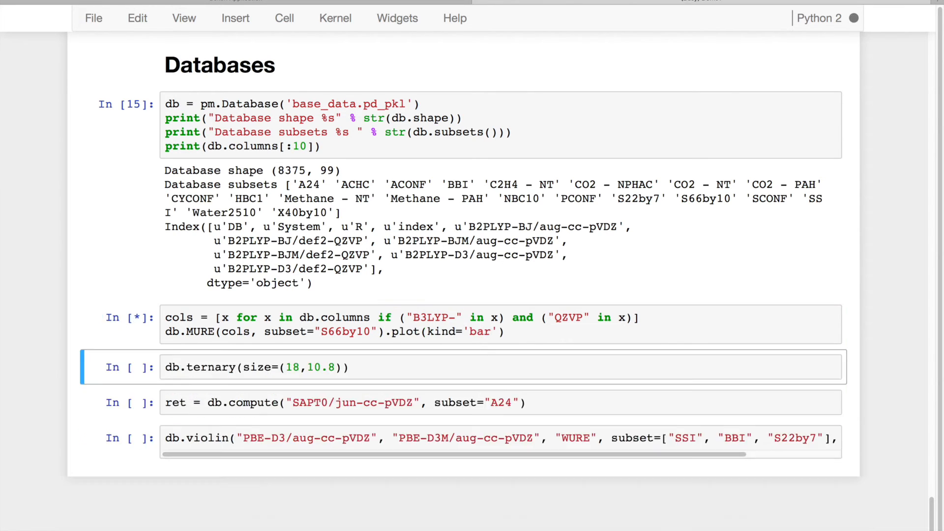
key(shift+enter)
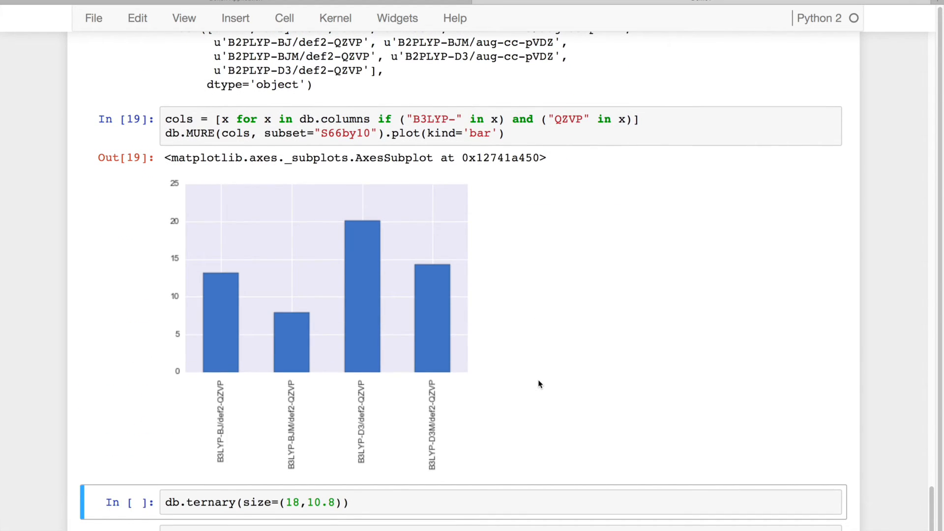
mouse_move(604, 284)
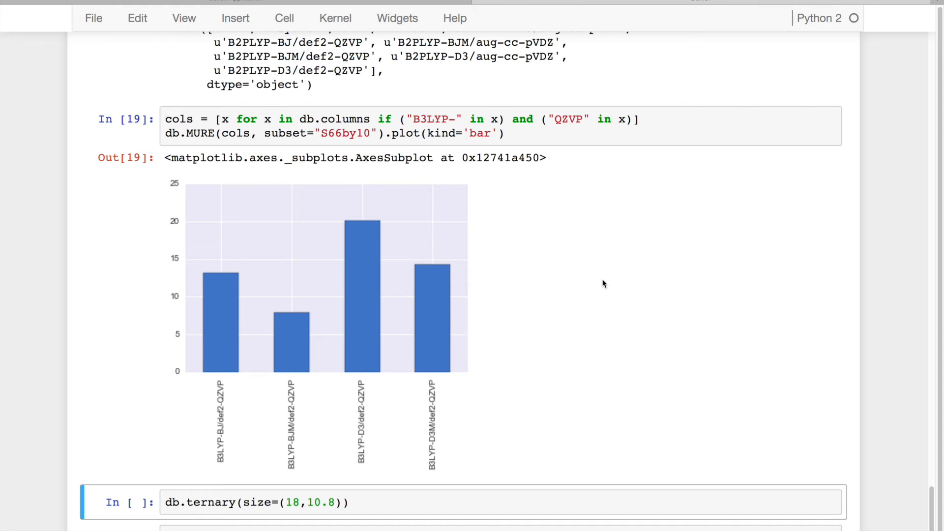
scroll(down, 3)
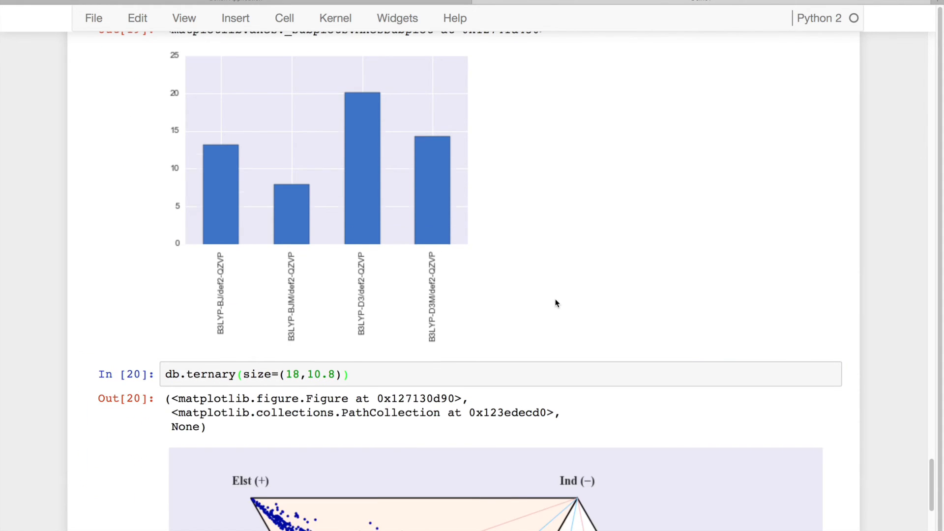
Scroll to view the full-database ternary plot from db.ternary(size=(18,10.8))
scroll(down, 3)
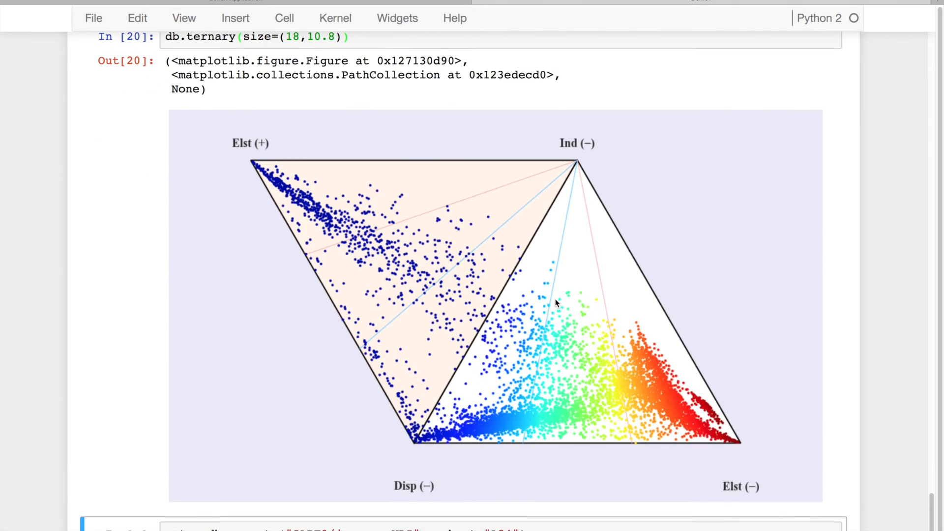
mouse_move(496, 112)
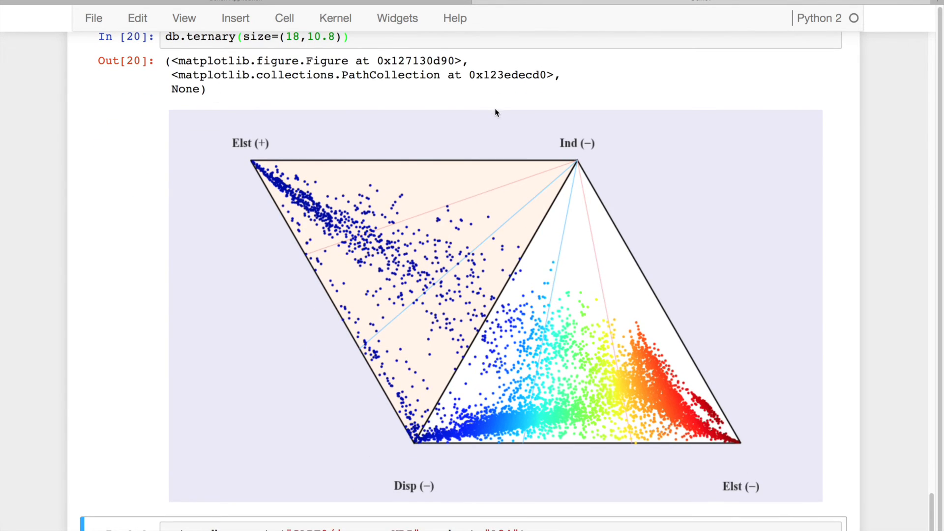
mouse_move(746, 444)
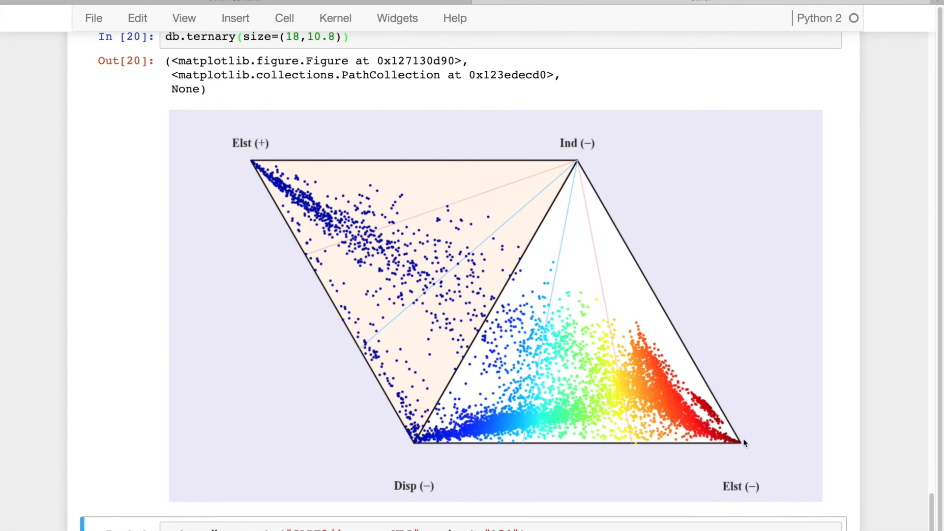
mouse_move(694, 321)
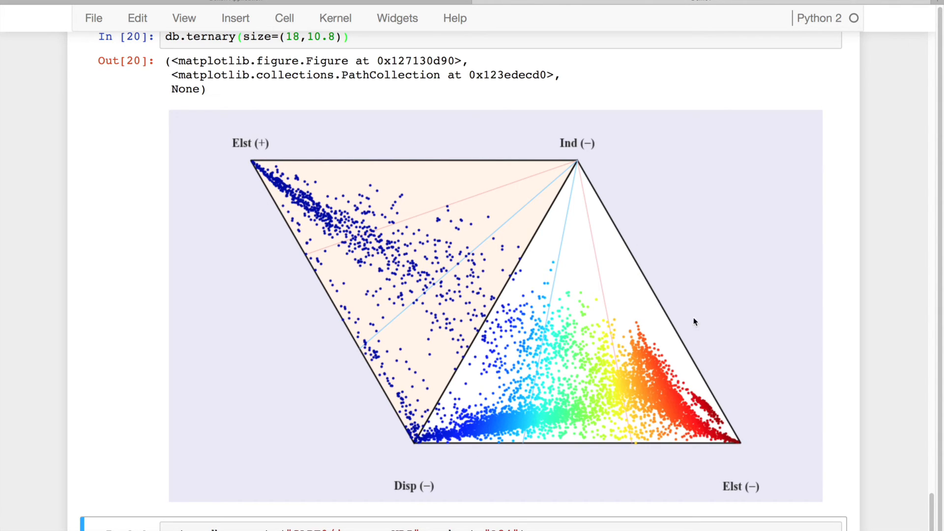
mouse_move(749, 452)
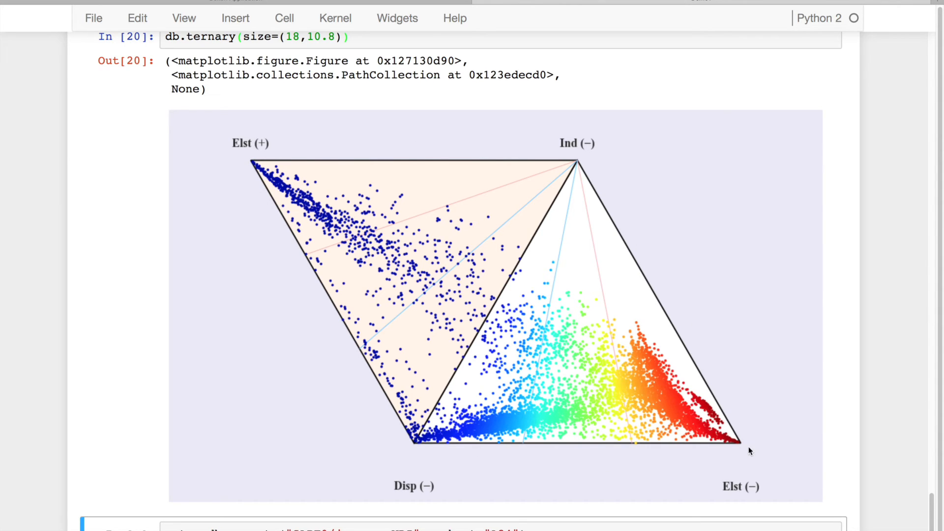
mouse_move(471, 492)
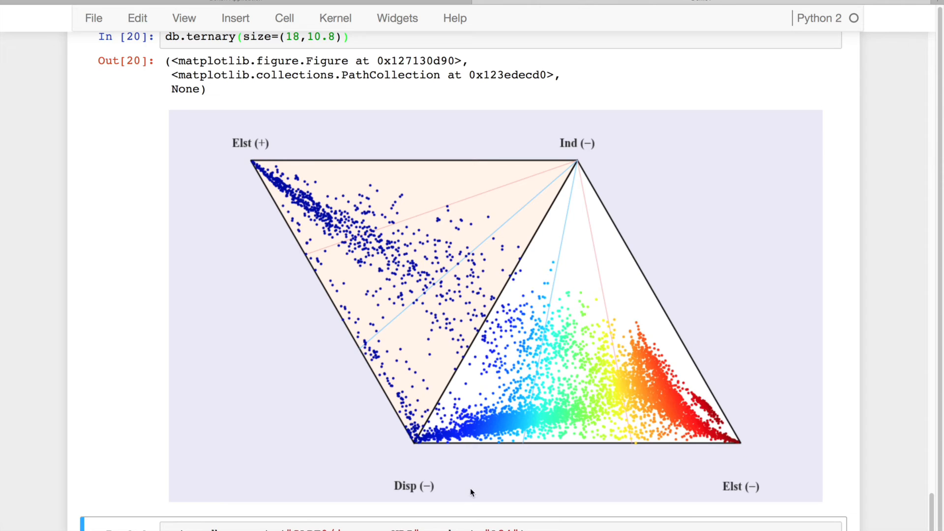
mouse_move(406, 465)
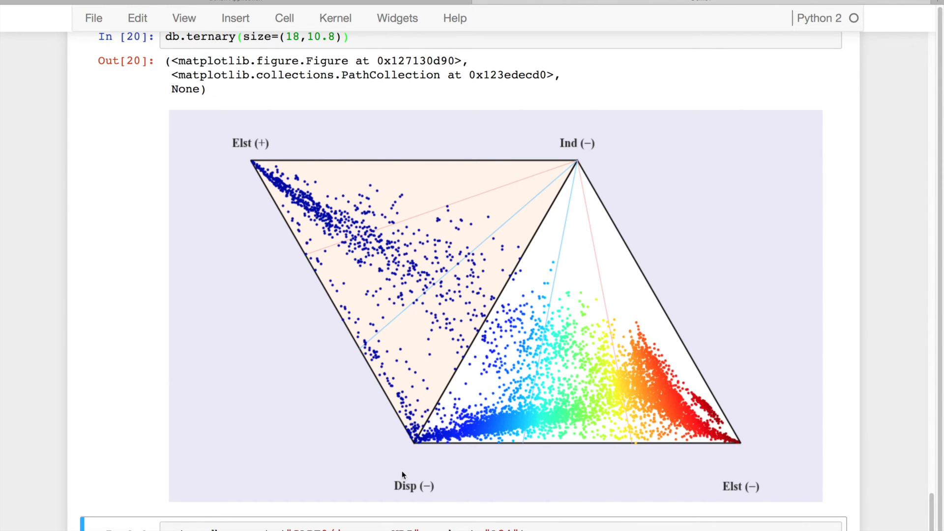
mouse_move(710, 449)
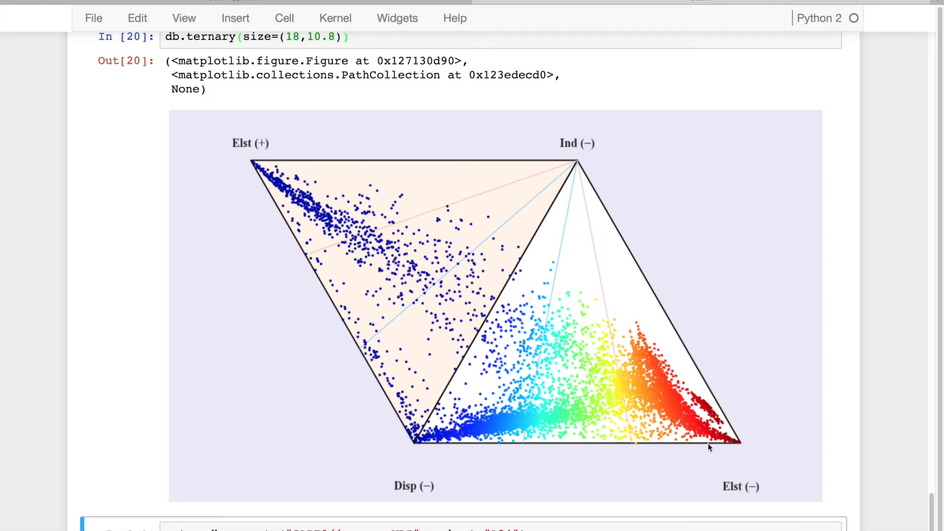
mouse_move(642, 380)
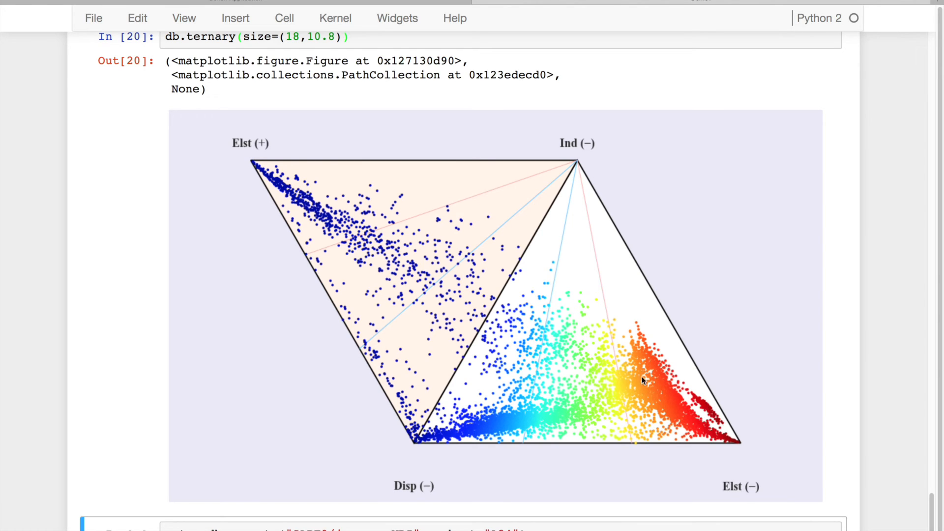
mouse_move(190, 170)
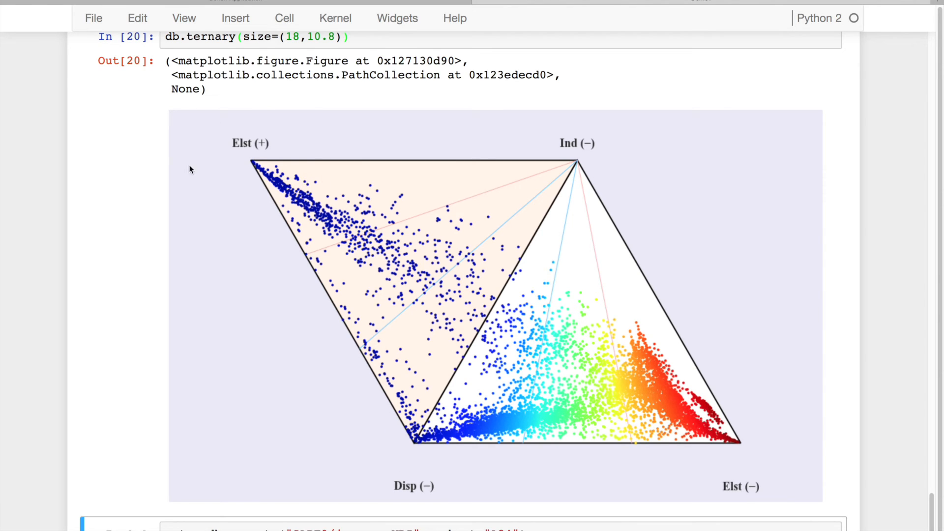
mouse_move(244, 162)
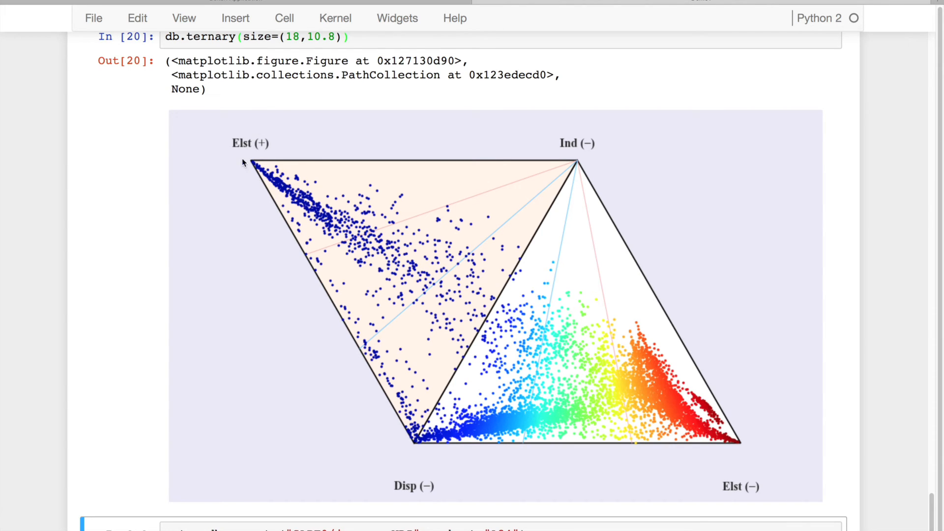
mouse_move(589, 422)
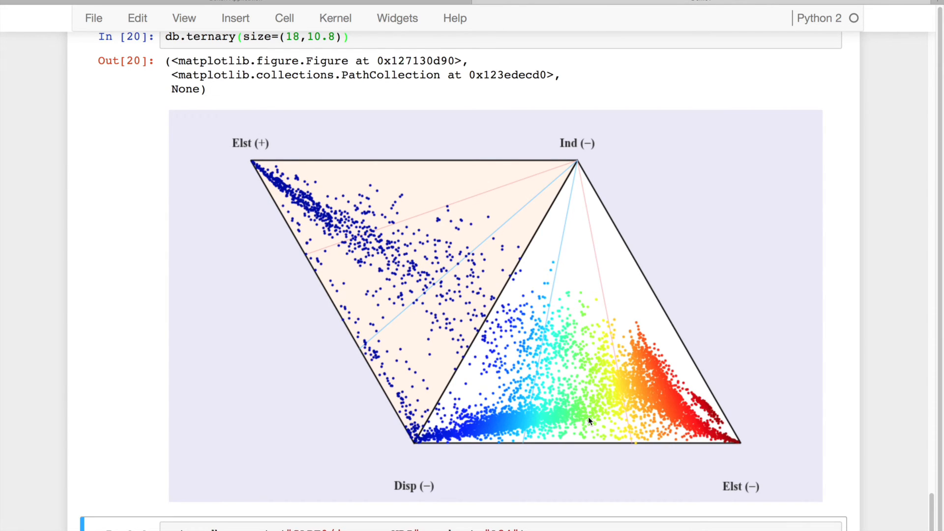
mouse_move(616, 411)
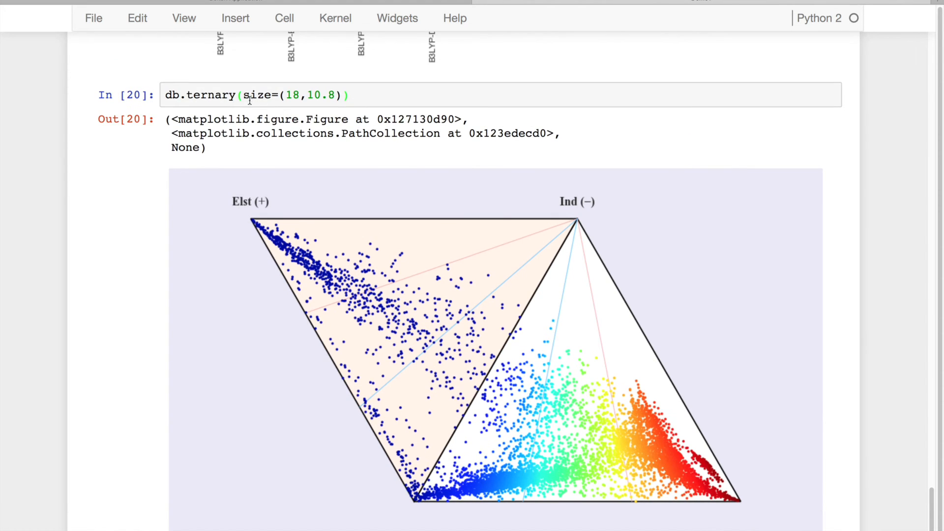
Restrict db.ternary to subset="SSI" and view the sparser ternary plot
text(subset="SSI",)
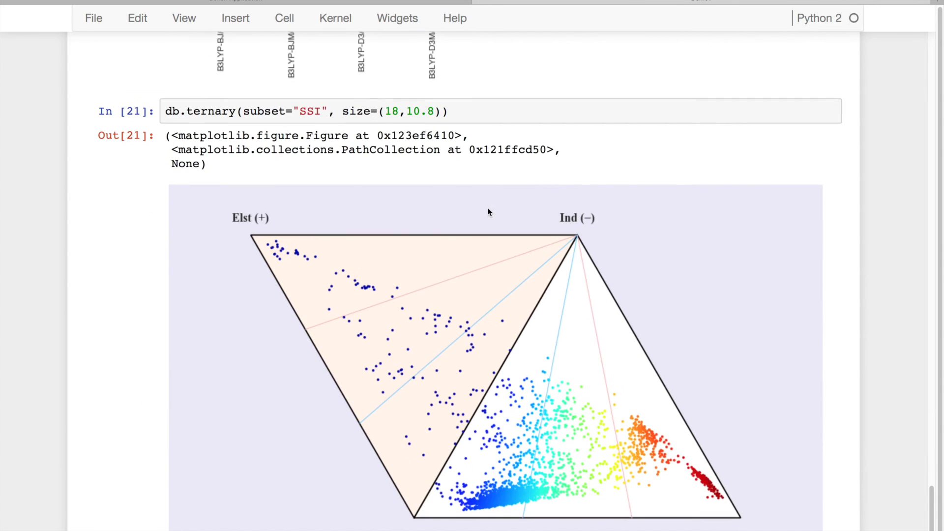
scroll(down, 3)
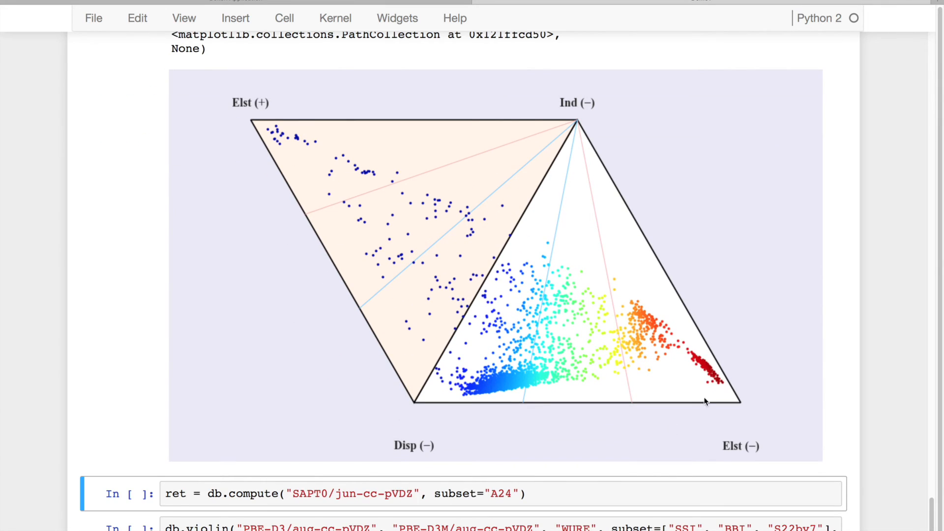
mouse_move(488, 374)
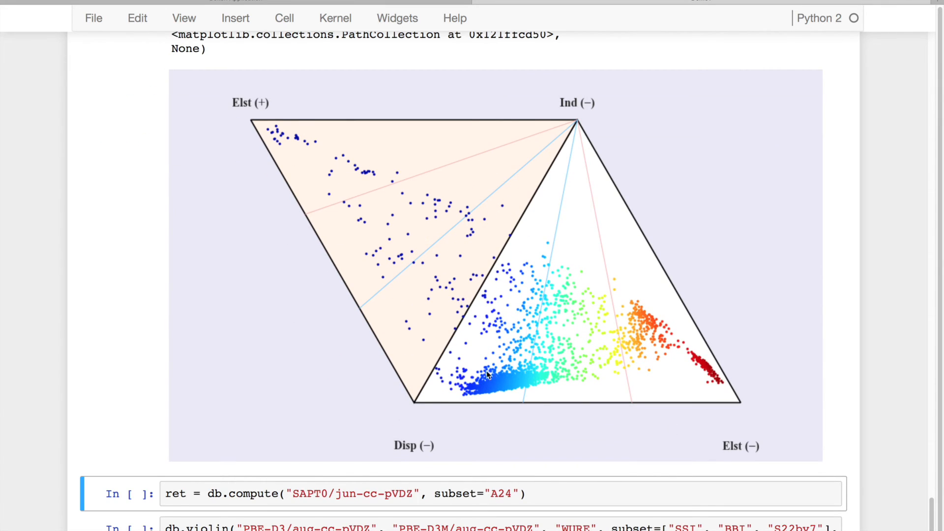
mouse_move(645, 325)
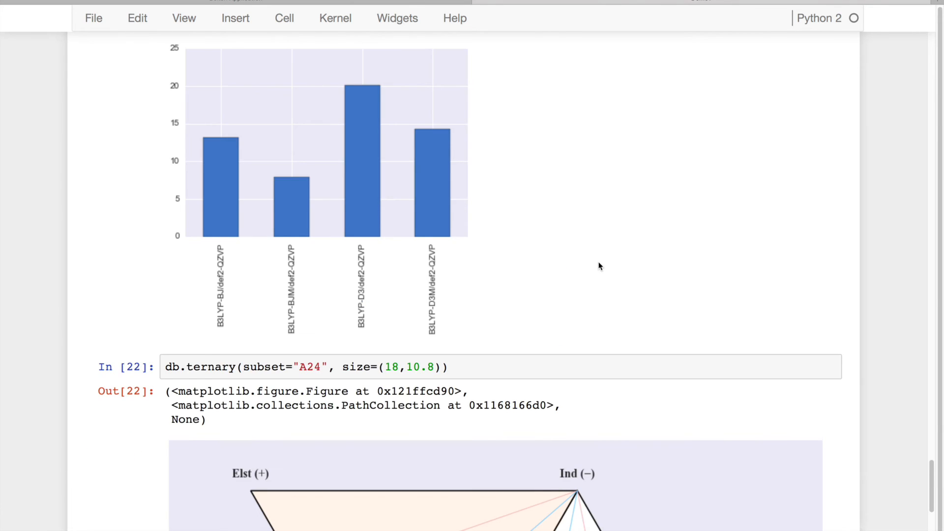
Scroll through the empty A24 ternary plot and the SAPT0/jun-cc-pVDZ compute output
scroll(down, 3)
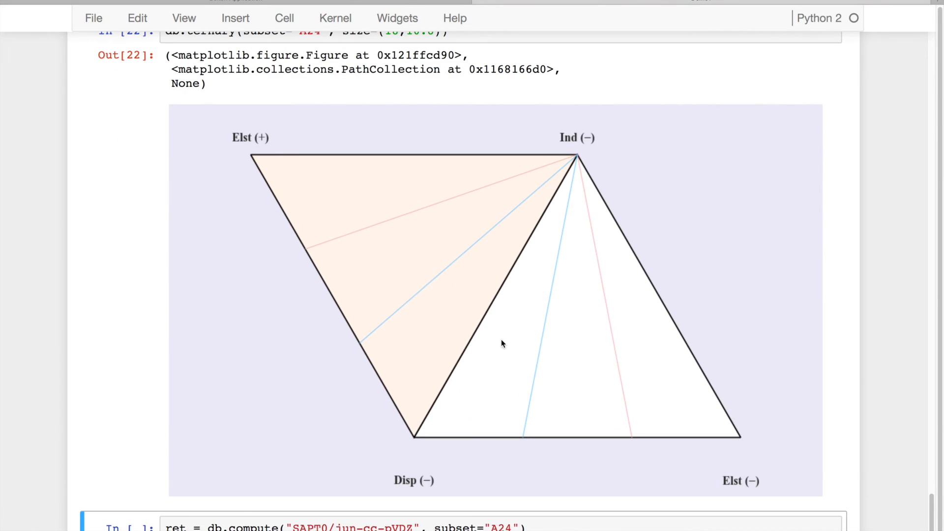
scroll(down, 3)
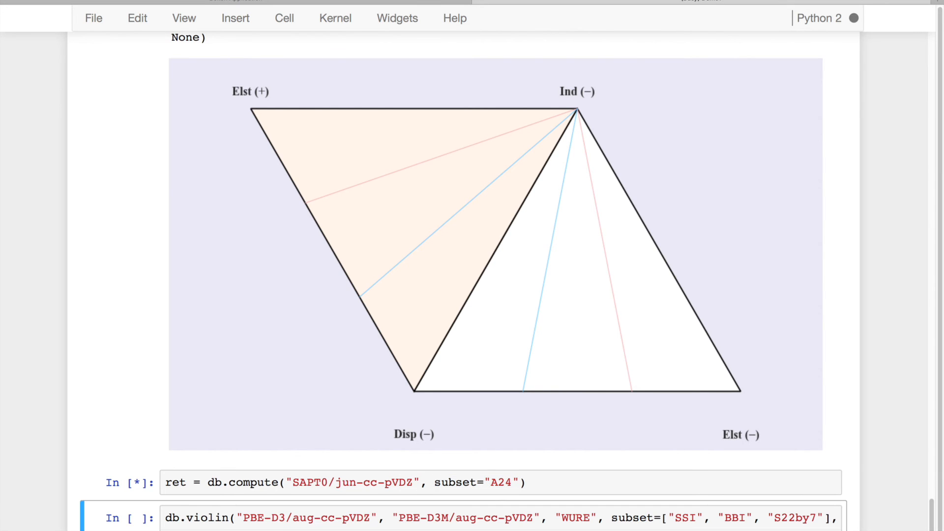
scroll(down, 3)
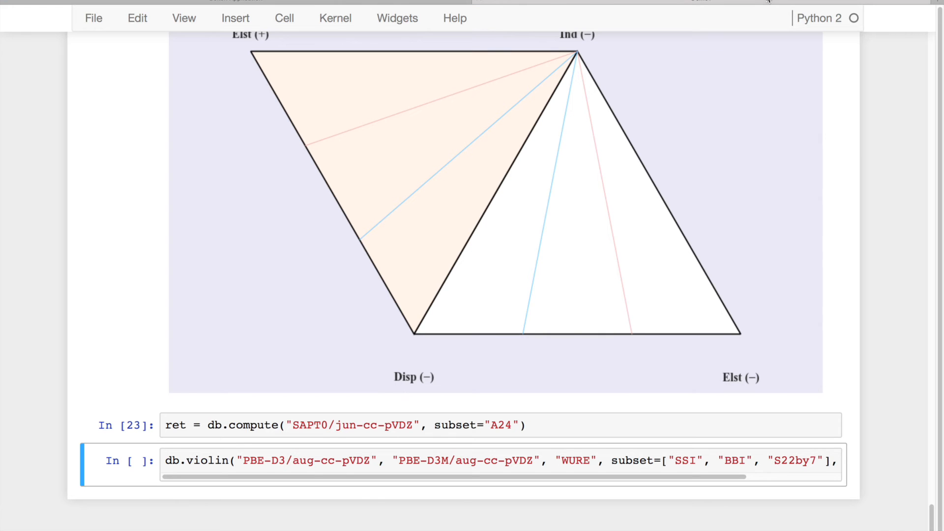
mouse_move(318, 417)
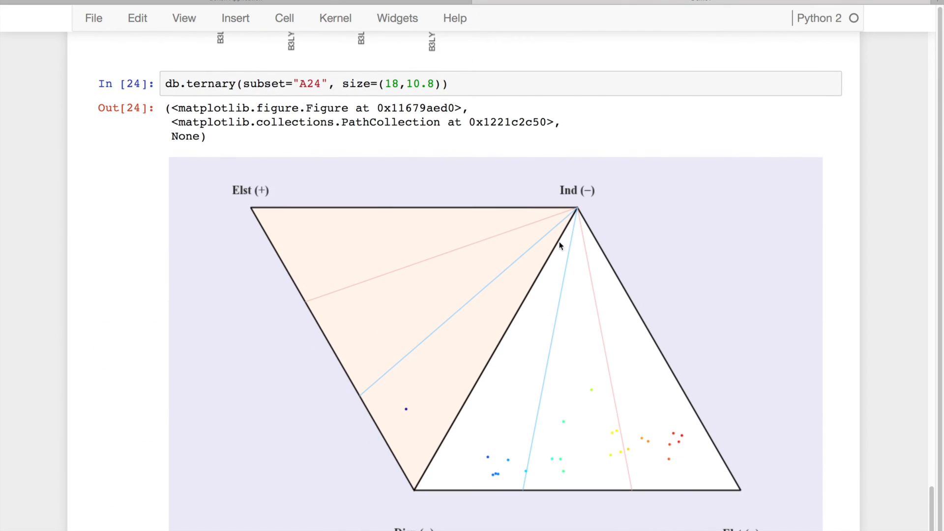
mouse_move(596, 374)
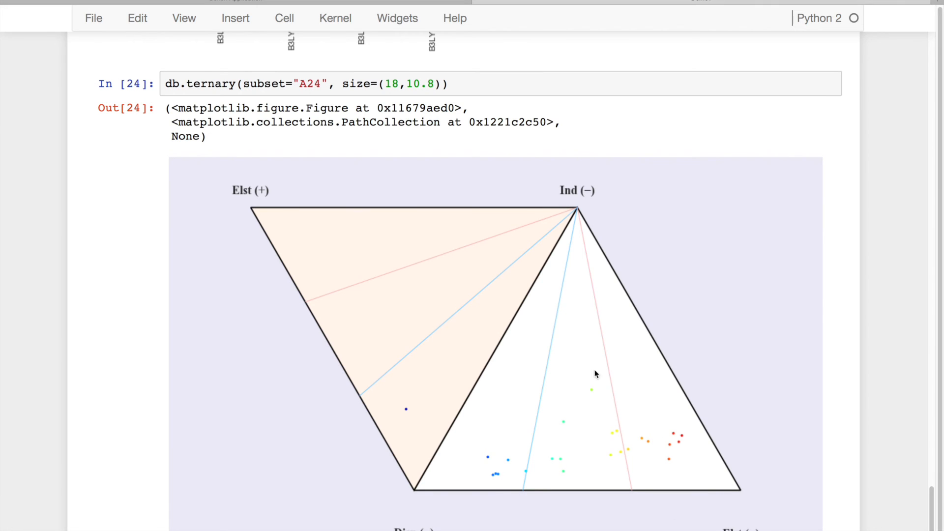
mouse_move(696, 440)
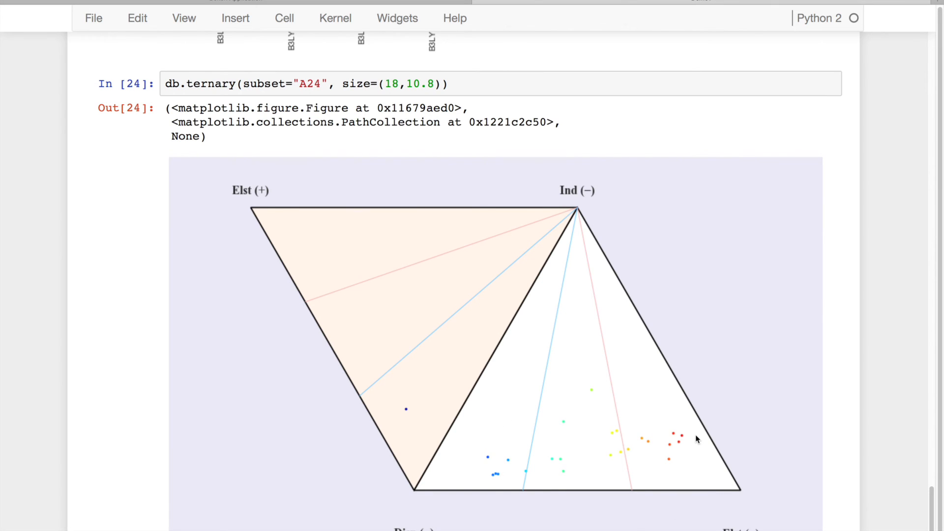
Scroll past the redrawn A24 ternary plot and 'Nothing new to compute' to the violin cell
scroll(down, 3)
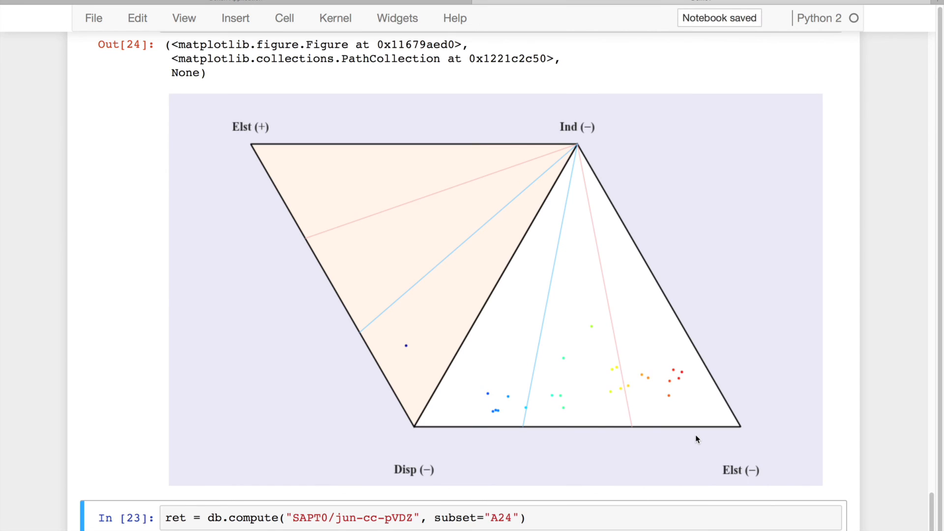
scroll(down, 3)
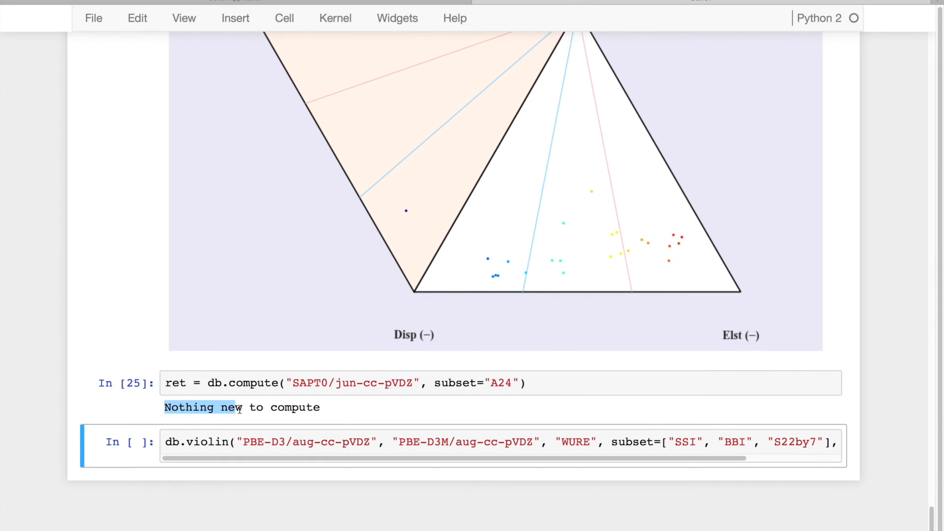
scroll(down, 3)
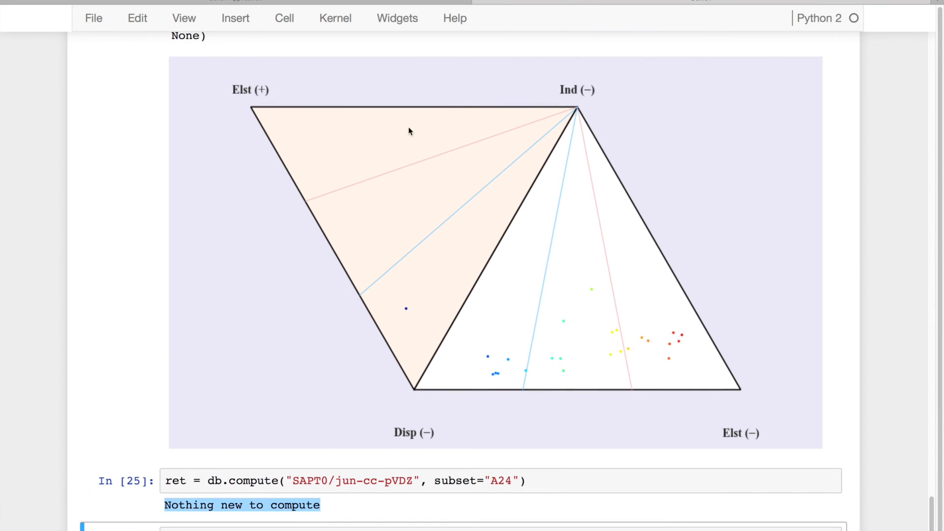
scroll(down, 3)
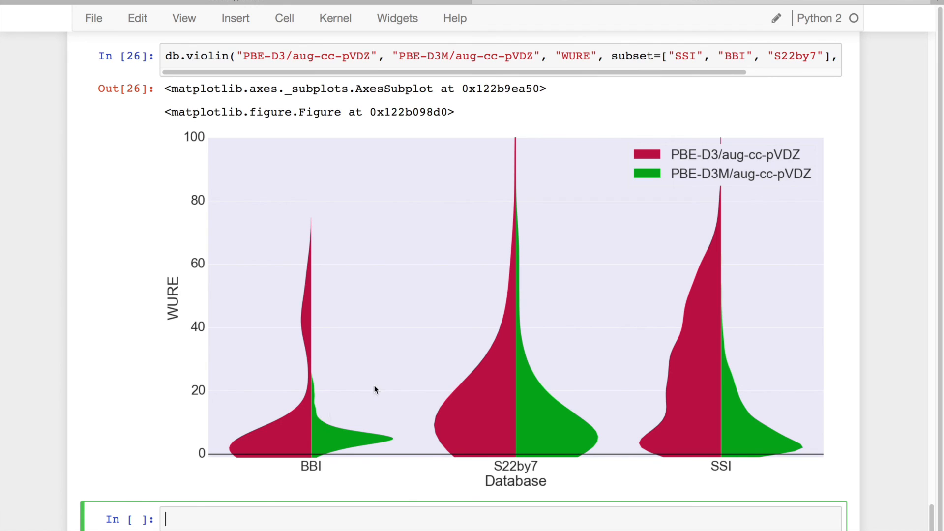
mouse_move(295, 422)
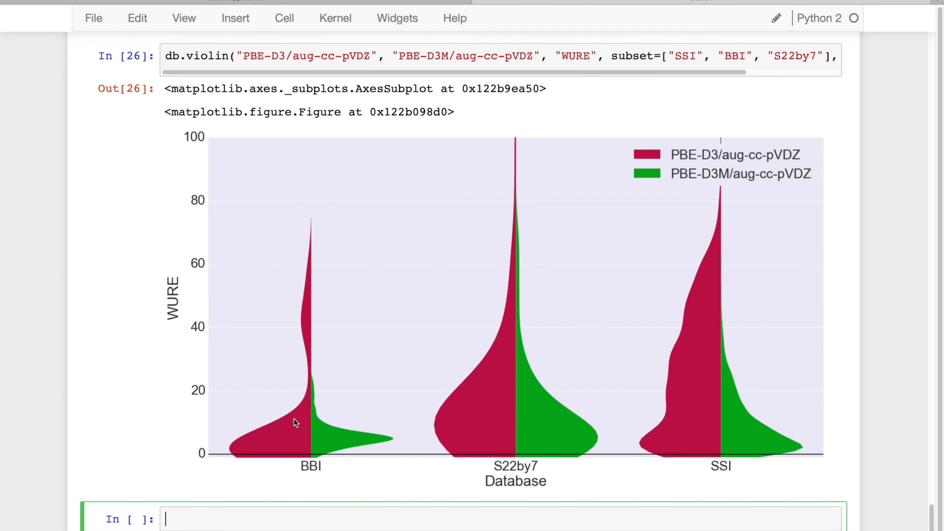
mouse_move(315, 258)
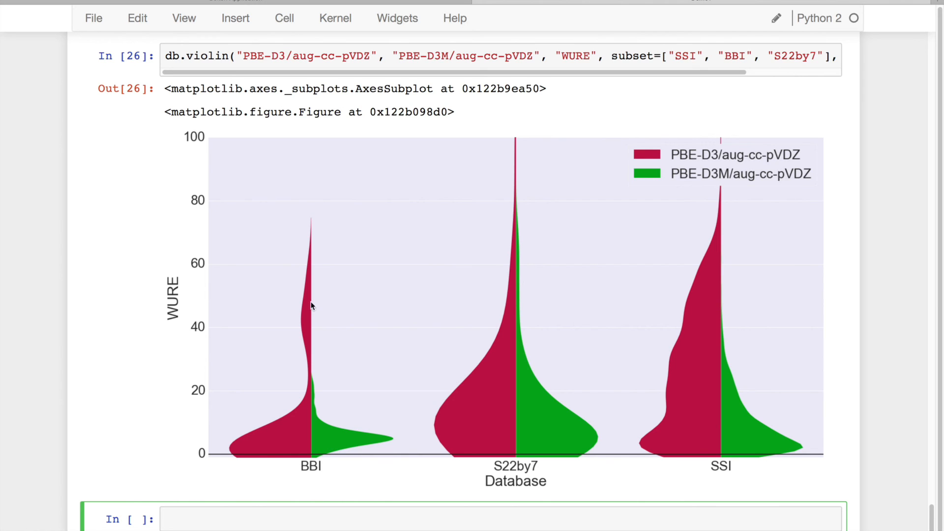
mouse_move(303, 333)
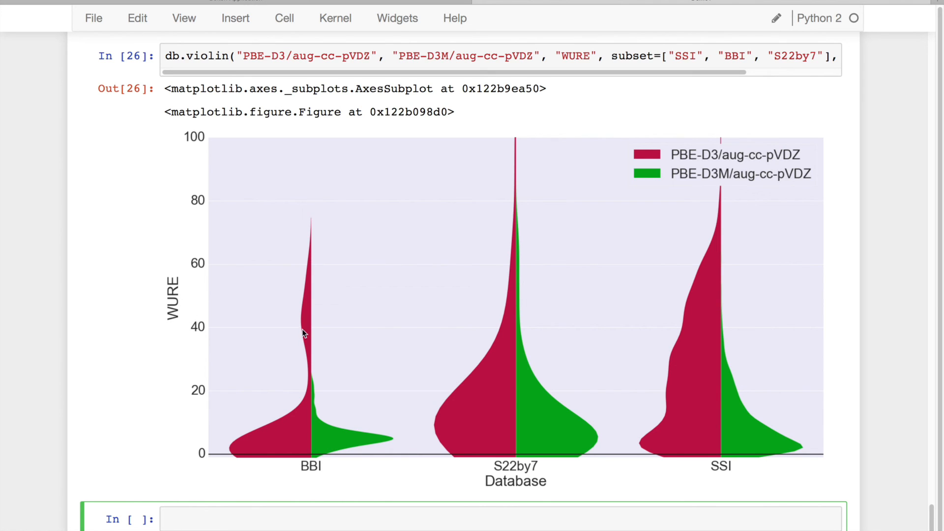
mouse_move(316, 443)
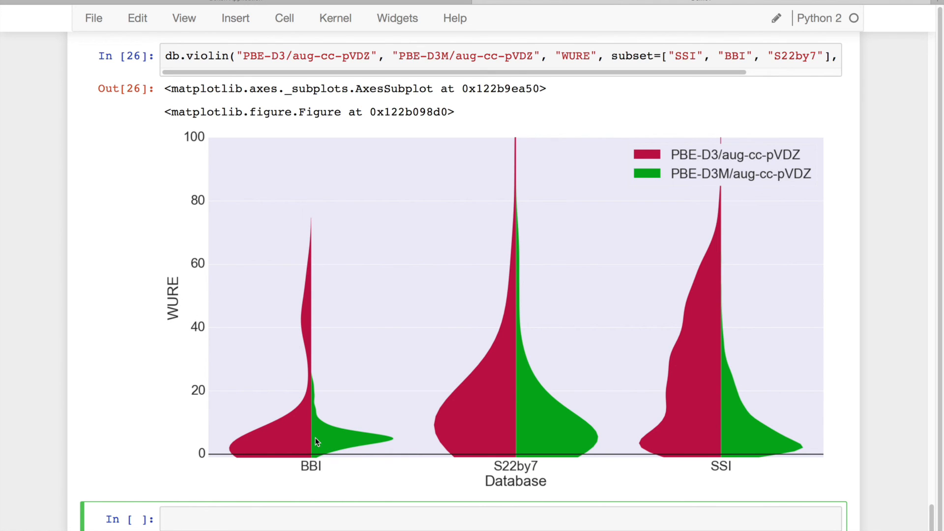
mouse_move(428, 386)
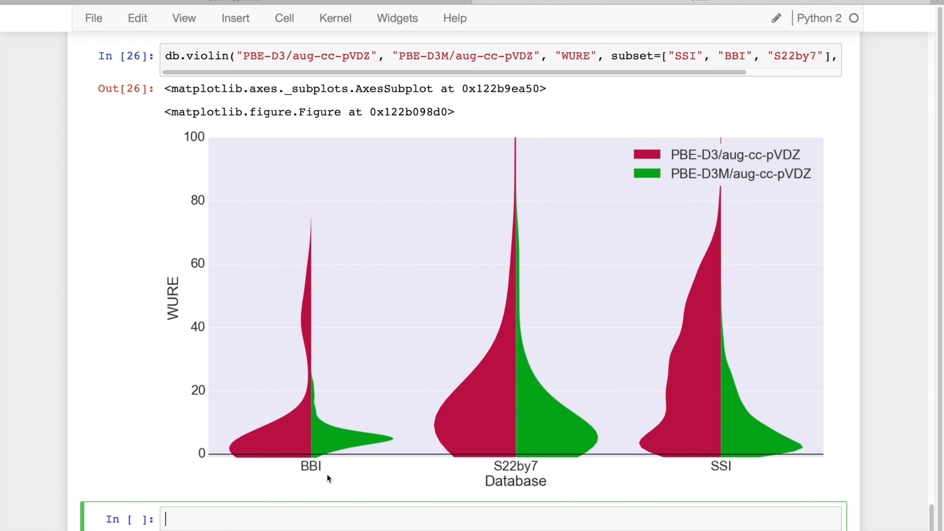
mouse_move(286, 432)
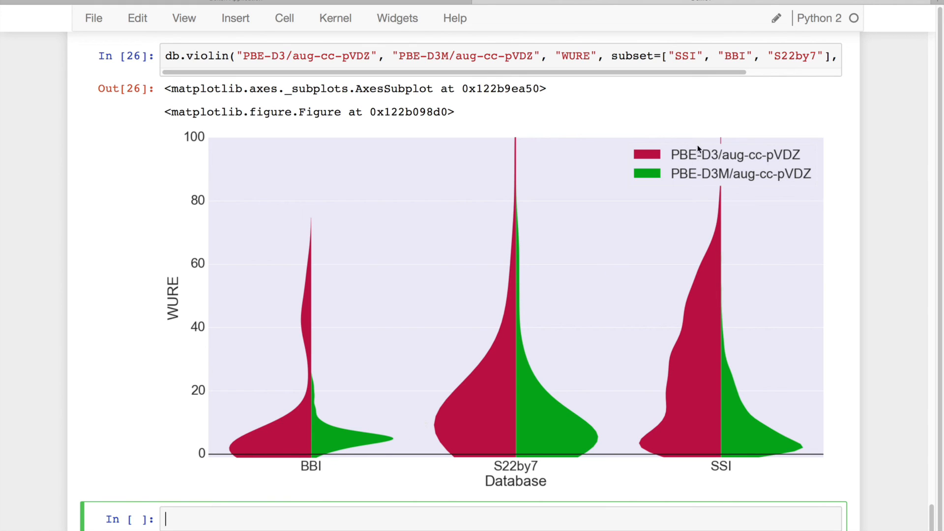
mouse_move(394, 361)
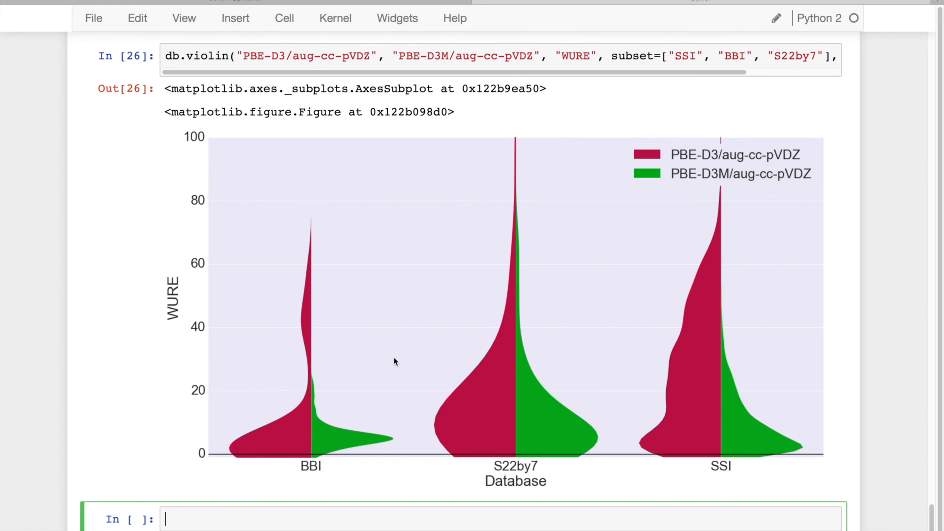
mouse_move(353, 287)
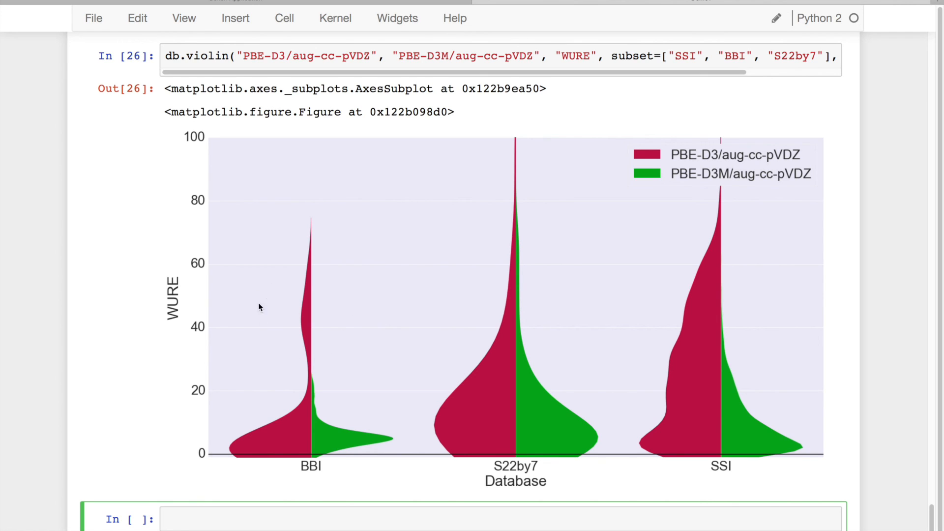
mouse_move(275, 288)
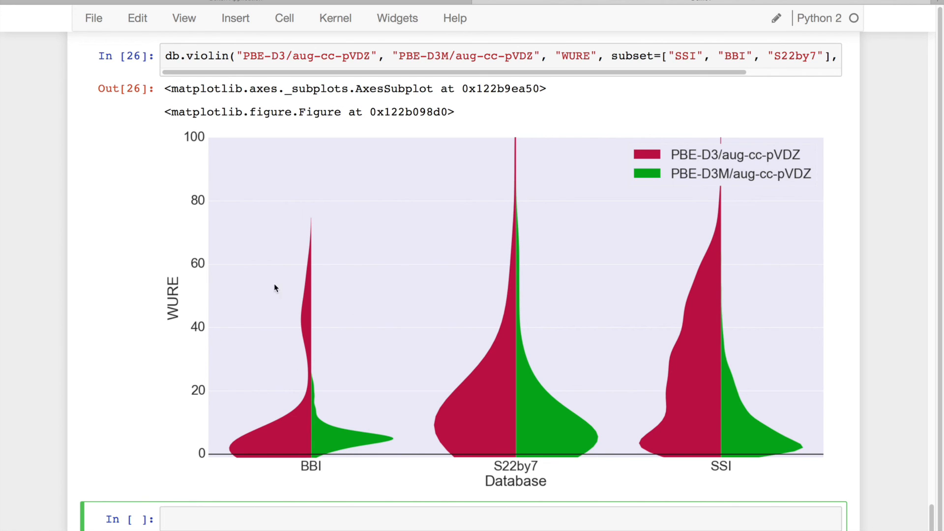
mouse_move(331, 366)
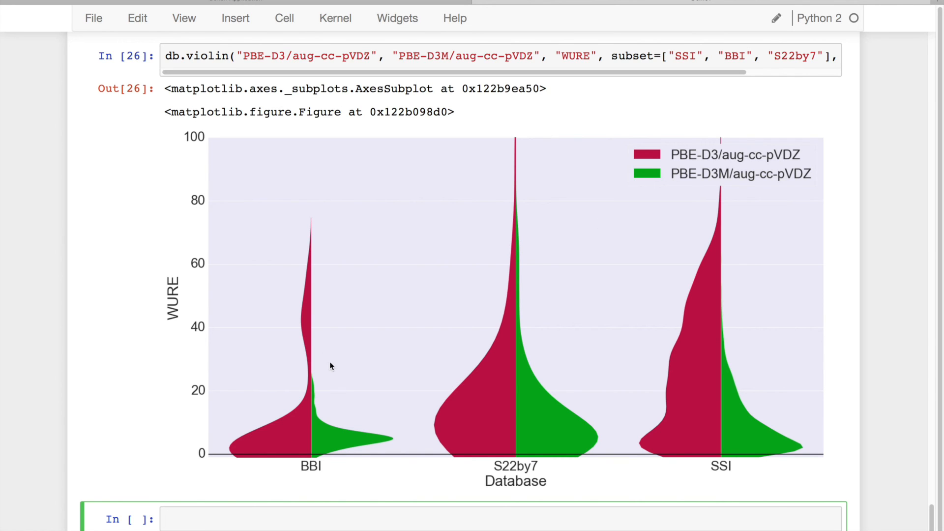
mouse_move(374, 264)
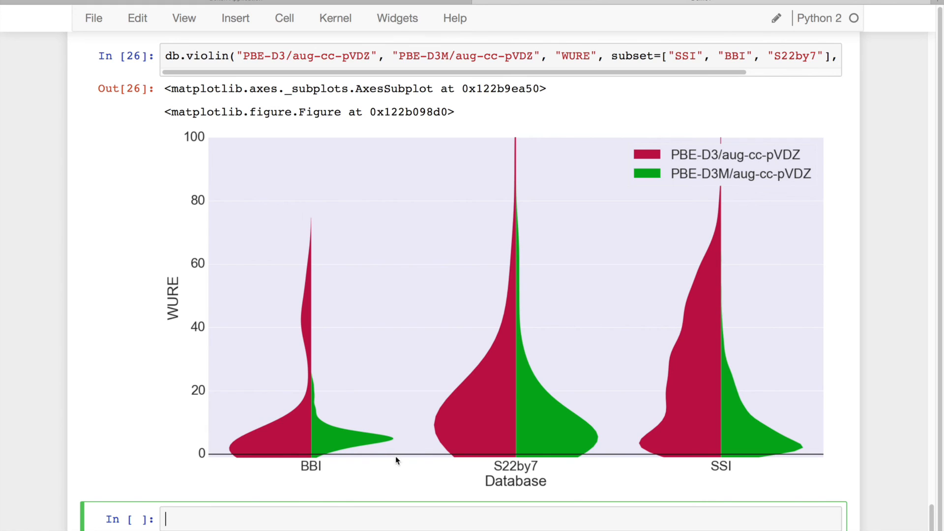
mouse_move(381, 447)
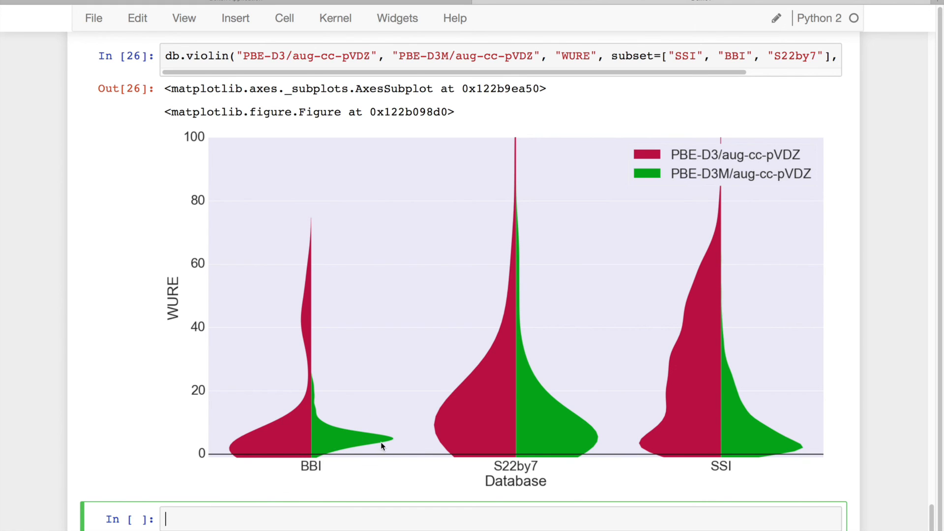
Scroll to show the complete PBE-D3 vs PBE-D3M WURE violin plot
scroll(down, 3)
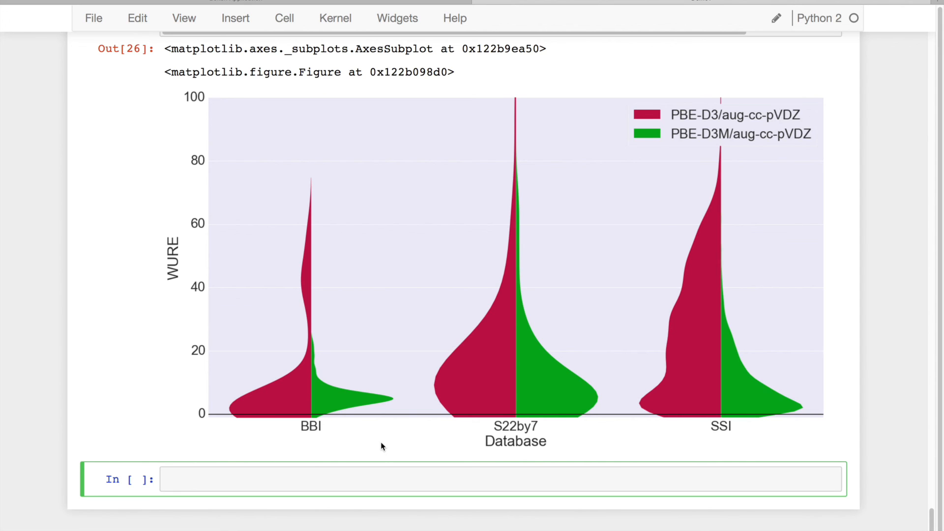
mouse_move(369, 372)
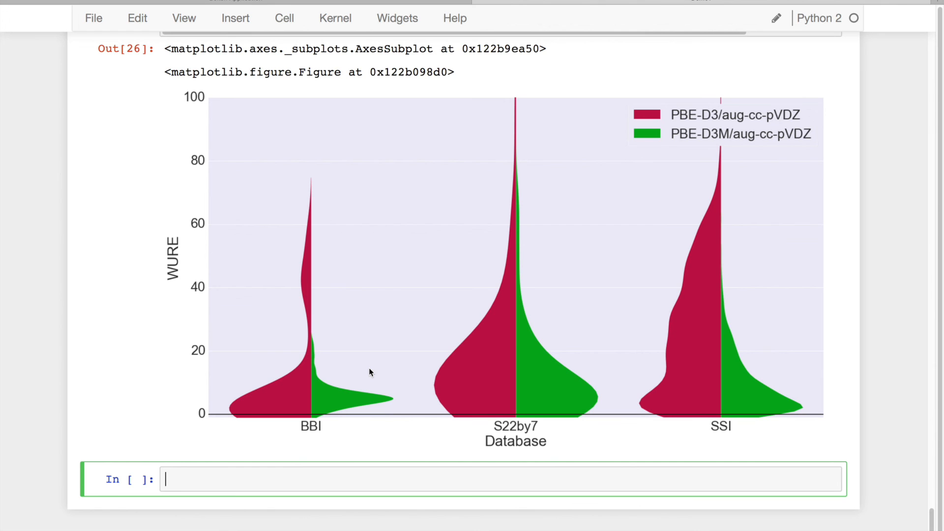
mouse_move(386, 106)
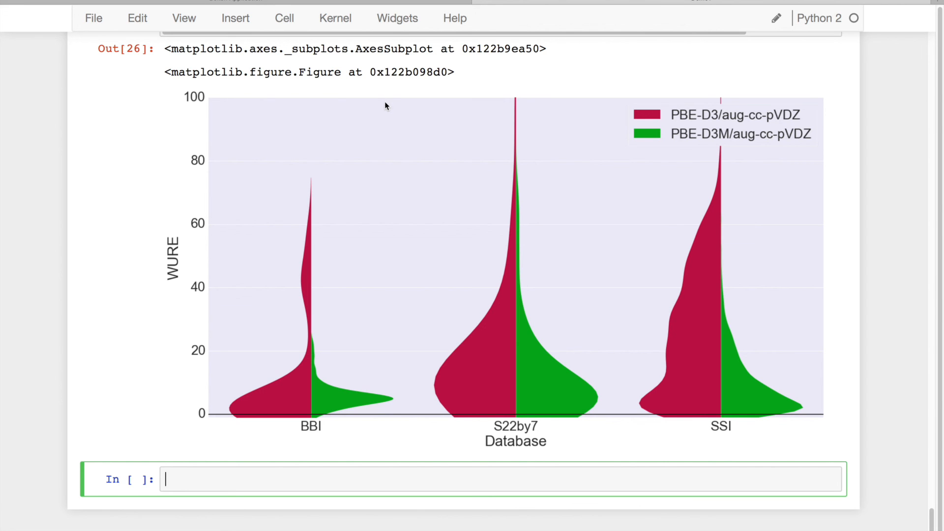